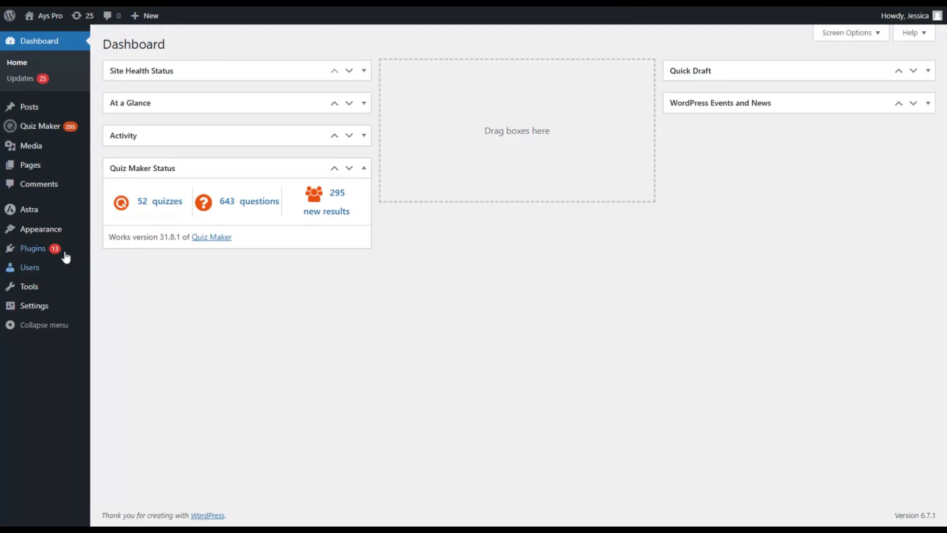
Step: Upload, install and activate the quiz-maker-user-registration-login plugin zip
left_click(32, 248)
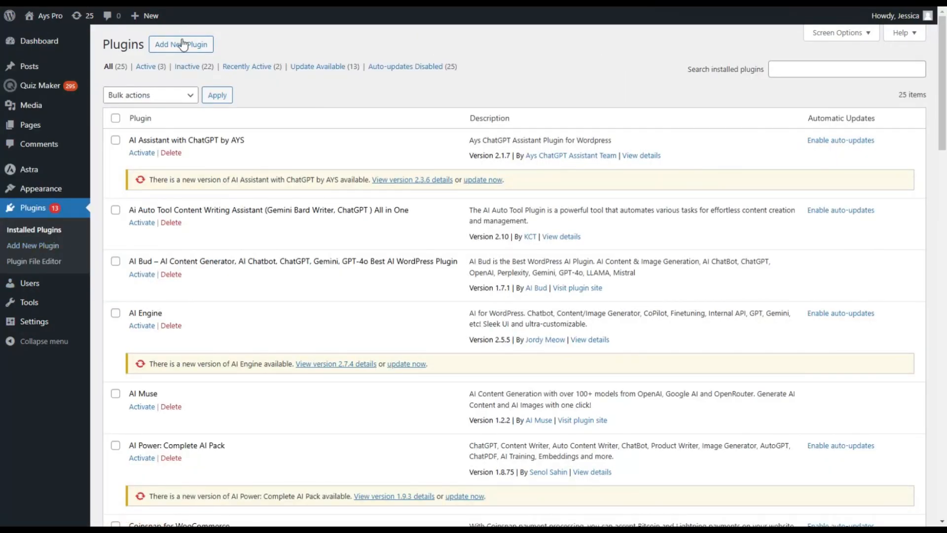
left_click(180, 44)
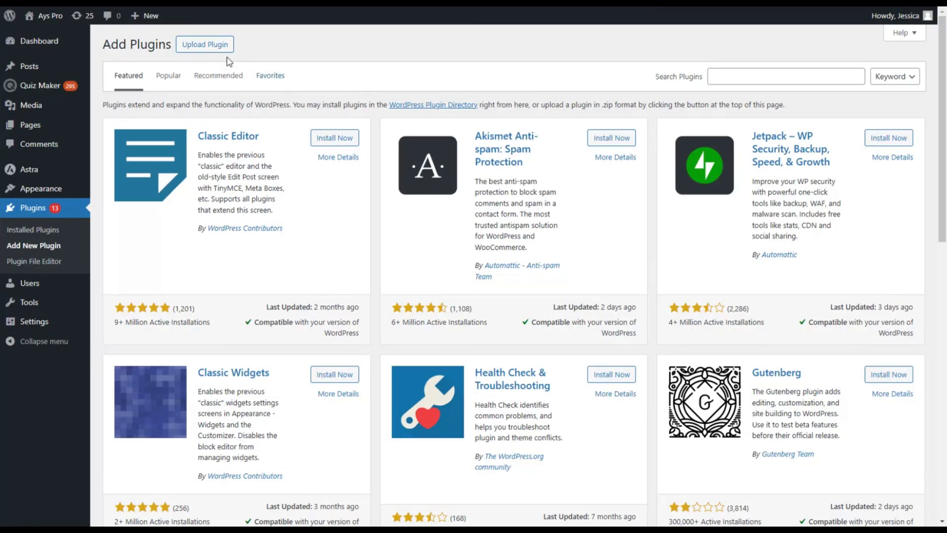
left_click(204, 43)
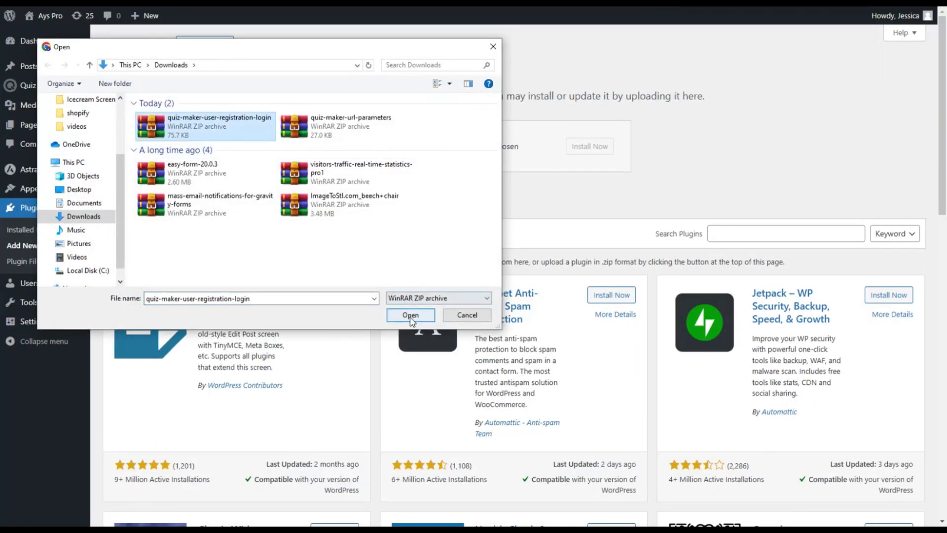
left_click(410, 315)
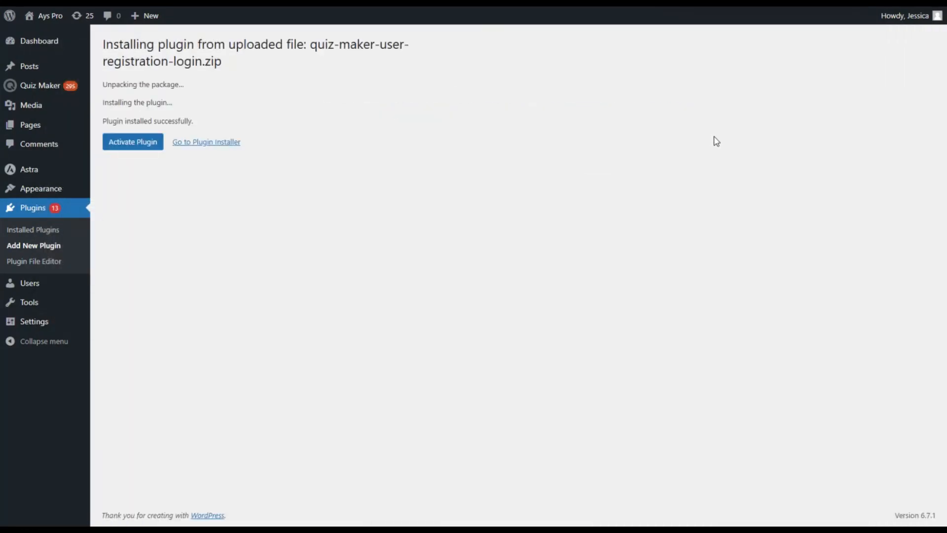
left_click(132, 142)
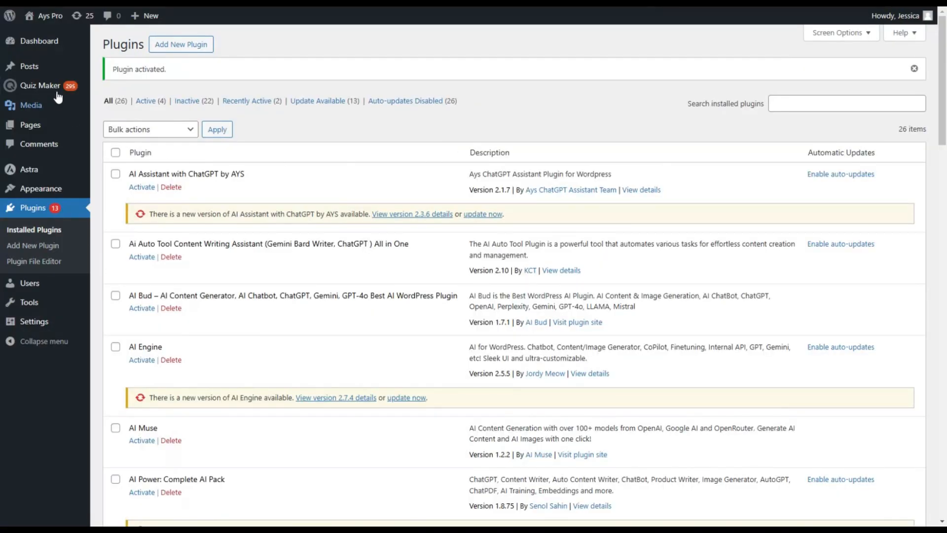
Step: Open Quiz Maker > User Registration & Login to see login settings and preview
left_click(41, 86)
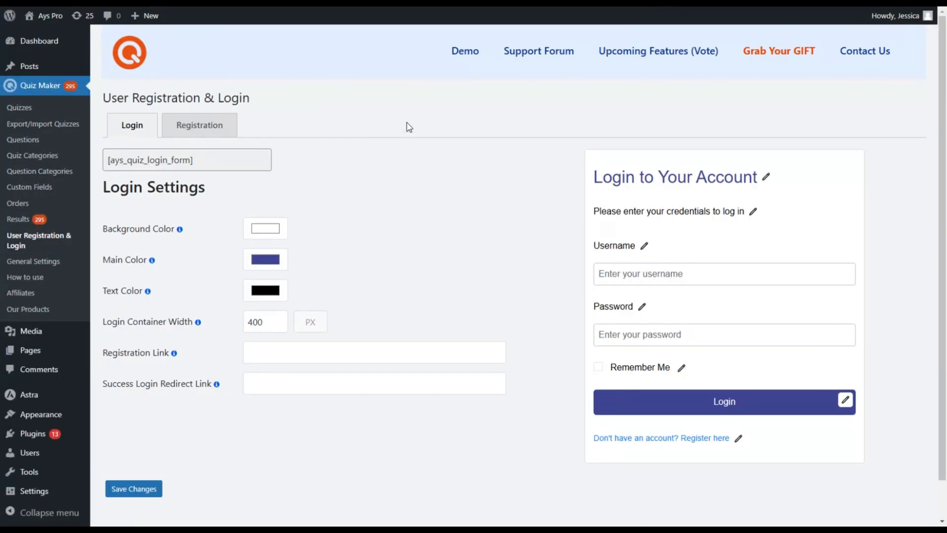
mouse_move(493, 432)
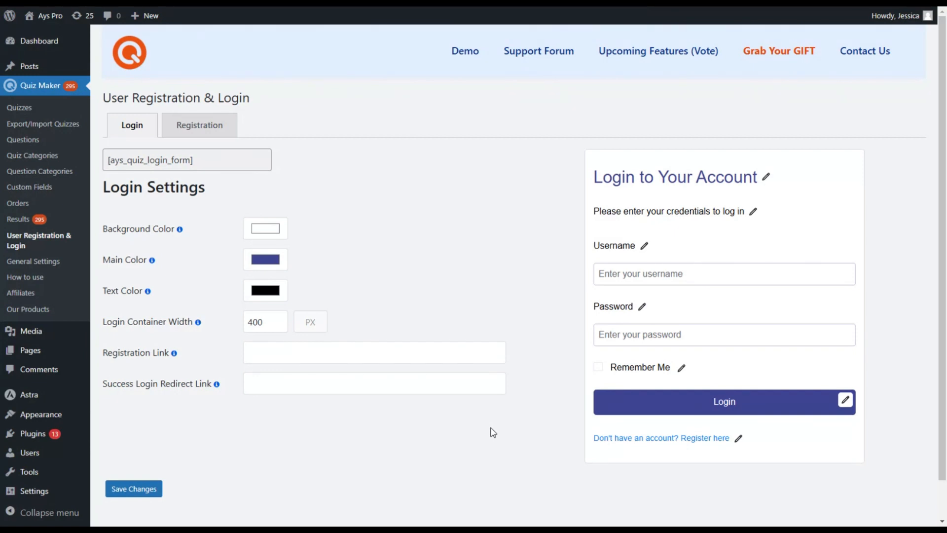
mouse_move(480, 454)
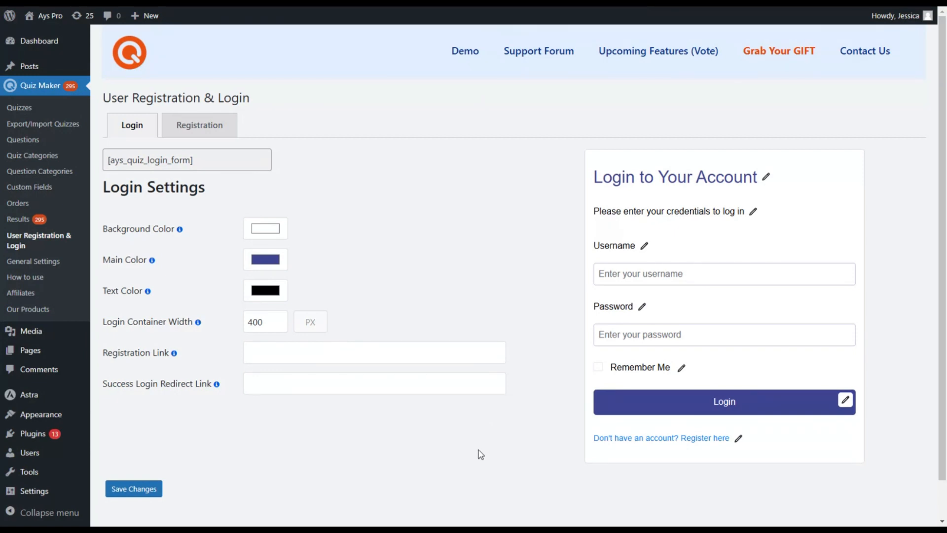
mouse_move(426, 302)
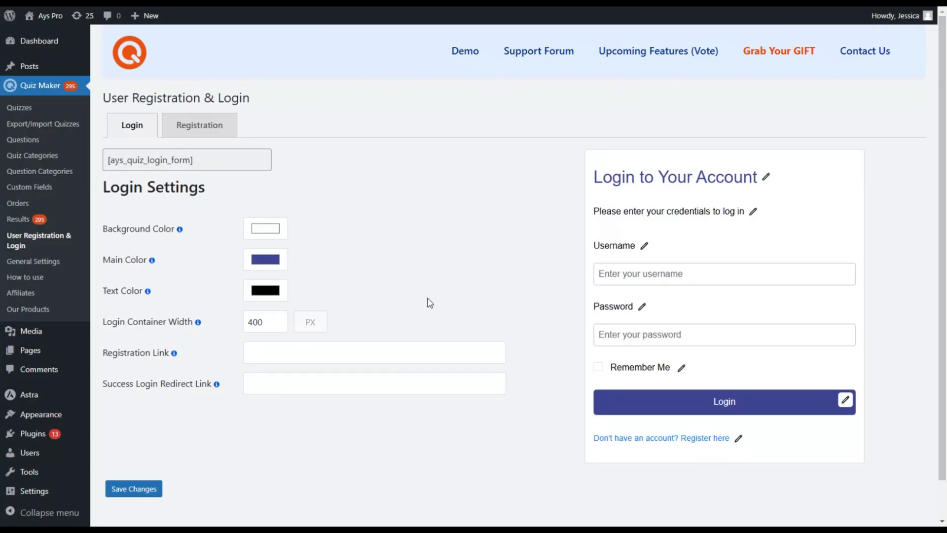
mouse_move(703, 214)
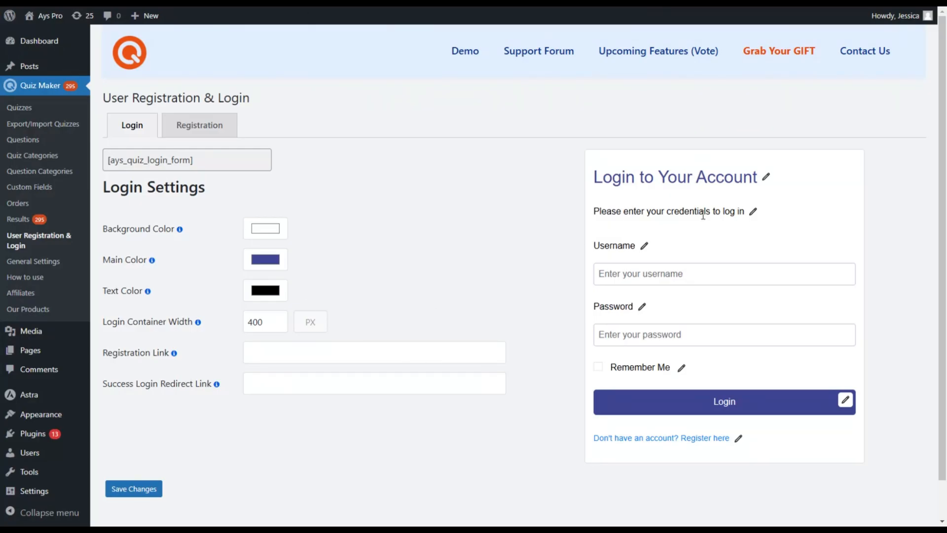
mouse_move(517, 300)
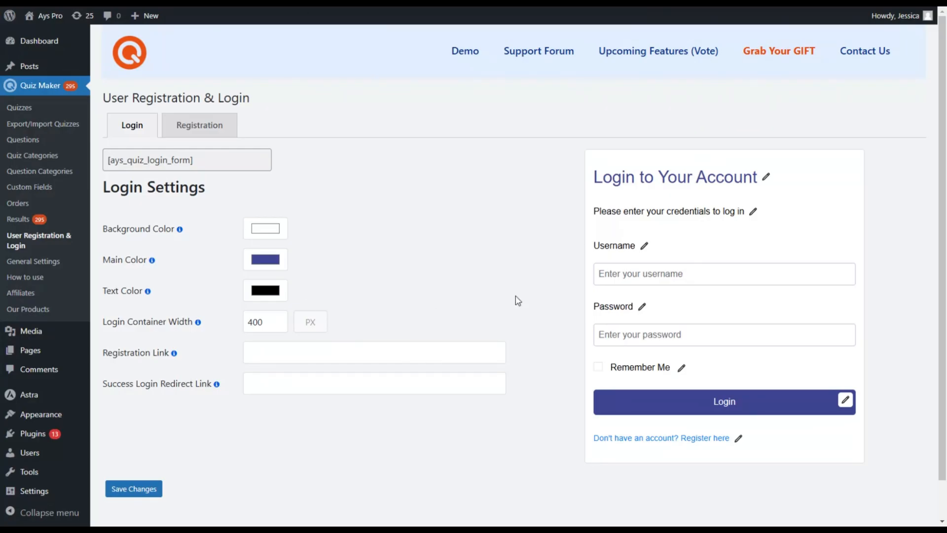
mouse_move(507, 373)
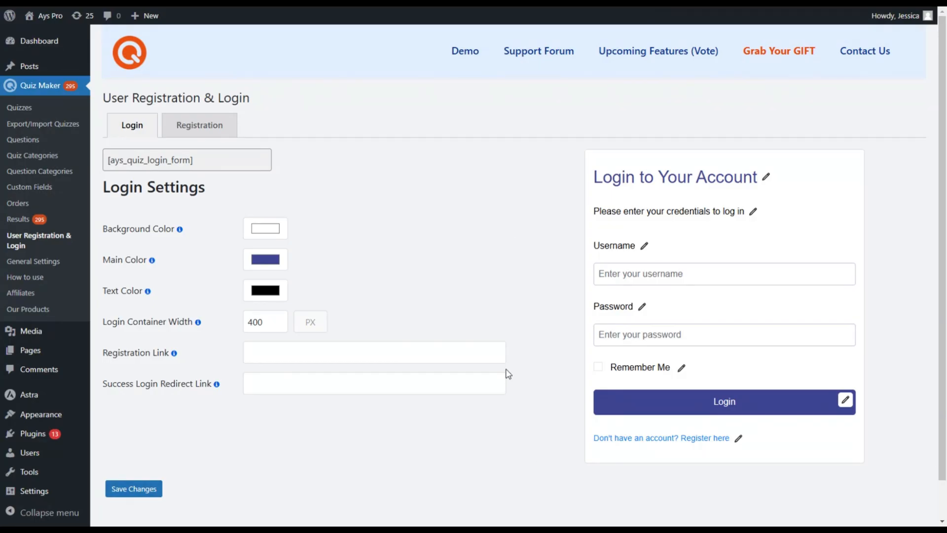
mouse_move(531, 447)
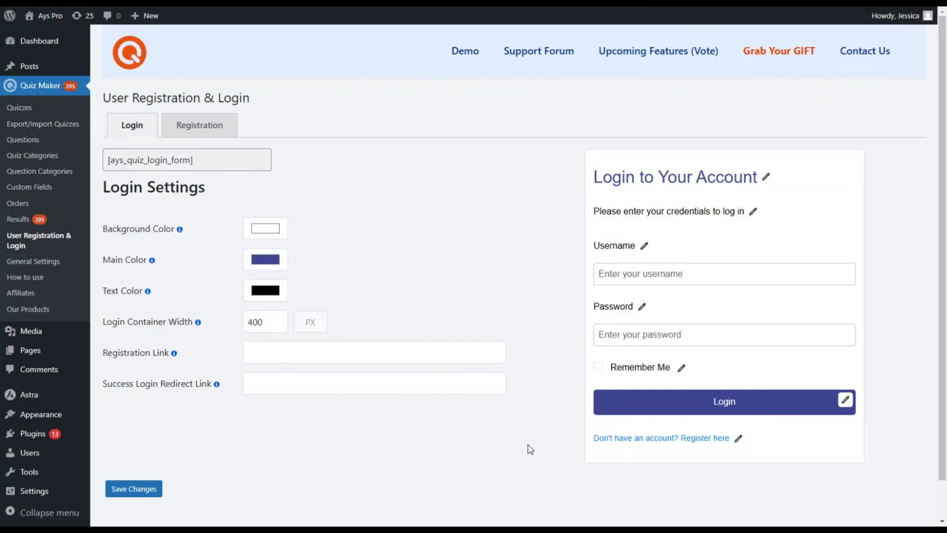
mouse_move(262, 405)
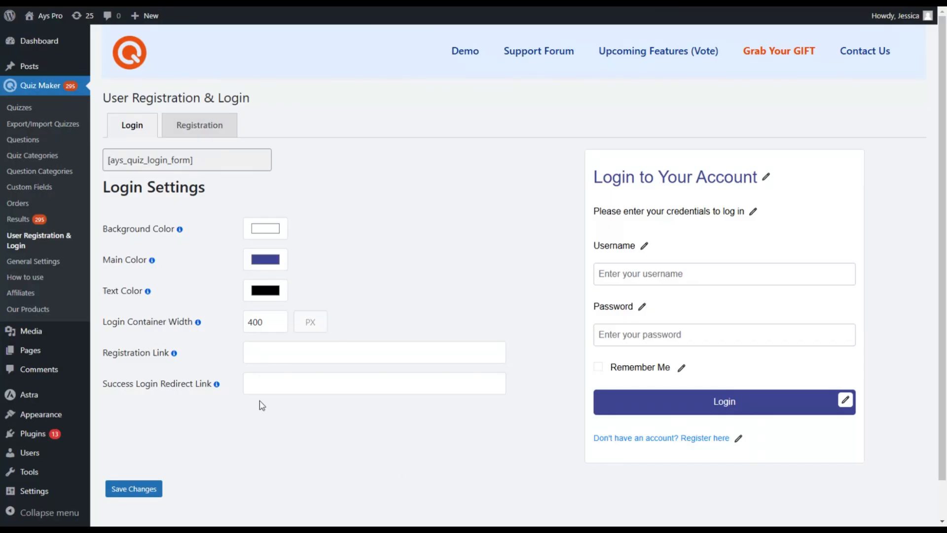
Step: Set the login form's main colour to dark slate grey and adjust its text colour
left_click(264, 228)
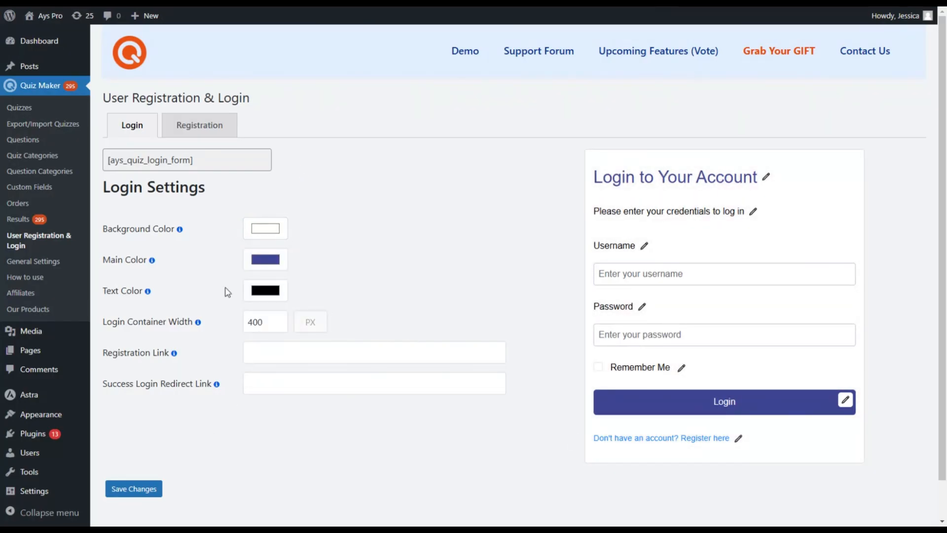
left_click(264, 259)
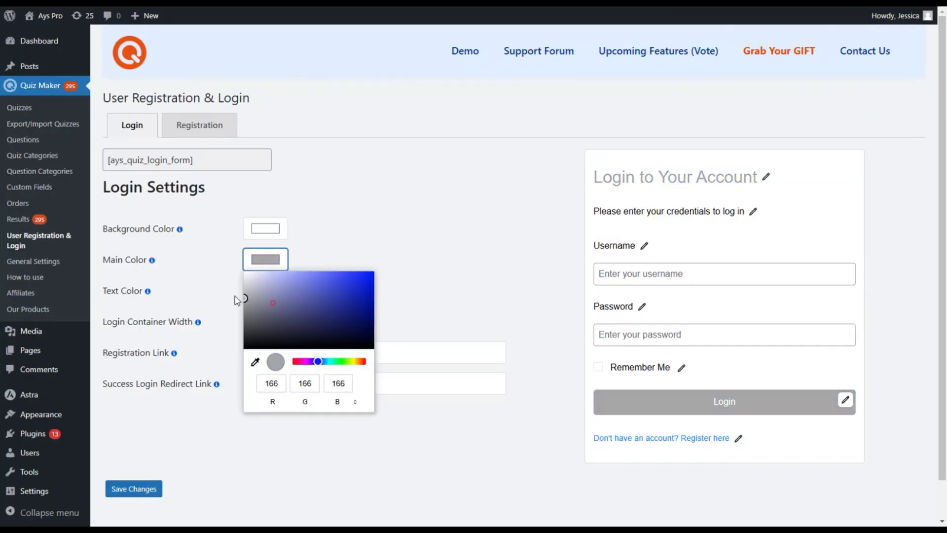
left_click(262, 304)
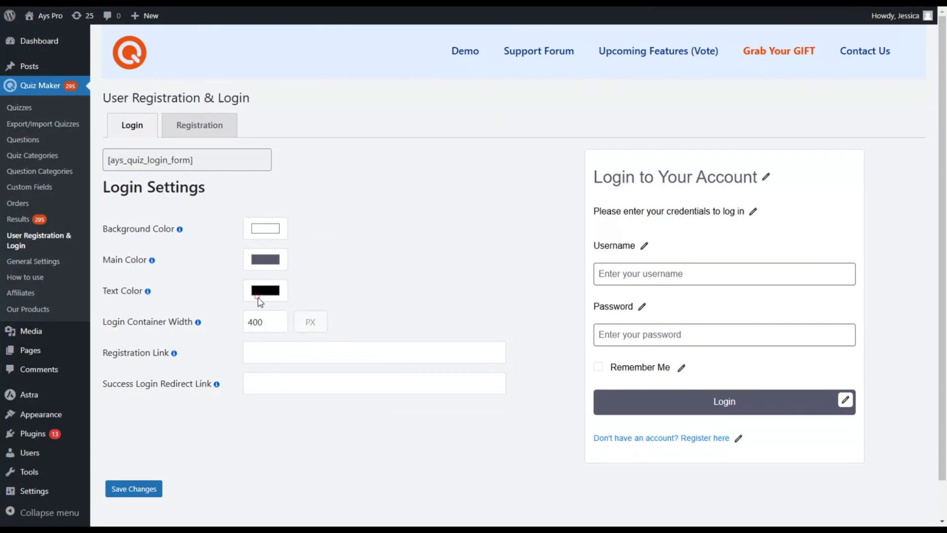
left_click(264, 290)
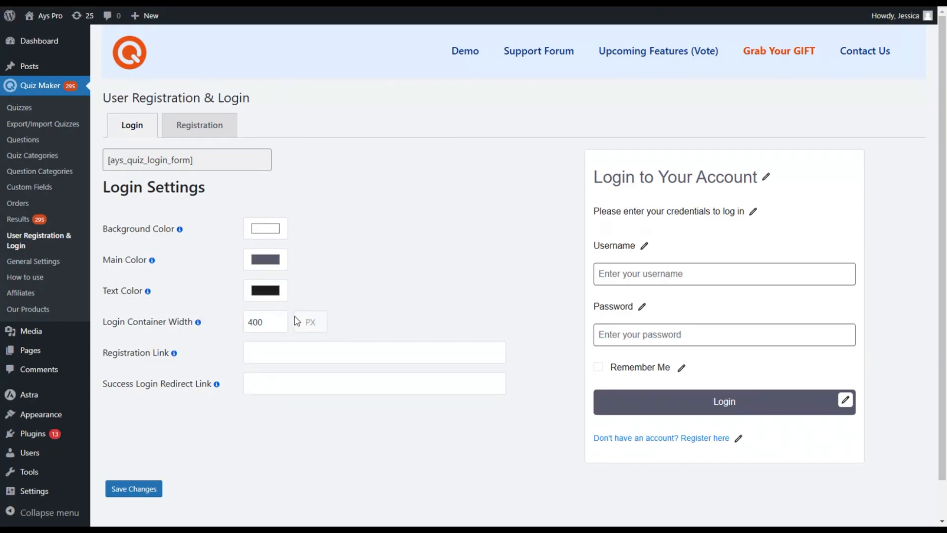
left_click(724, 274)
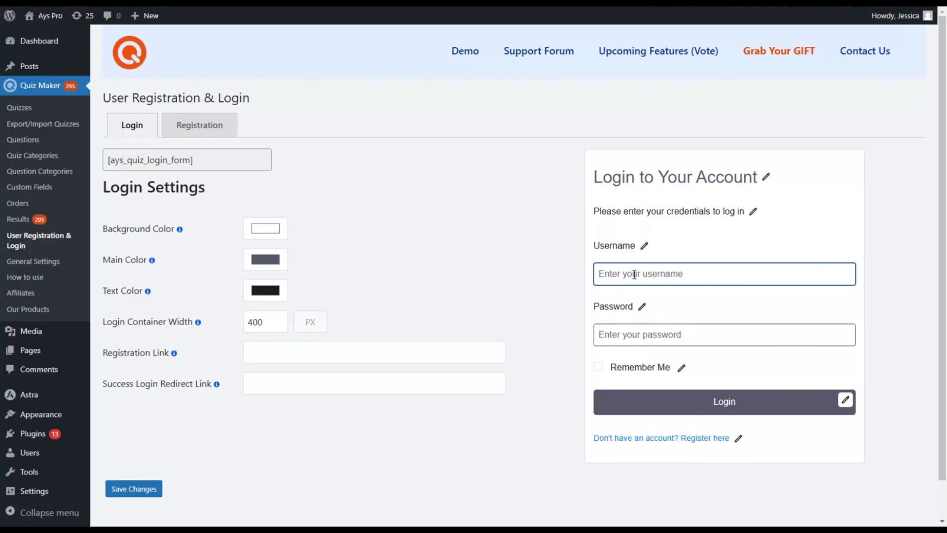
Step: Rename the preview placeholders to 'Username' and 'Password', then edit the Login button text
type("Use")
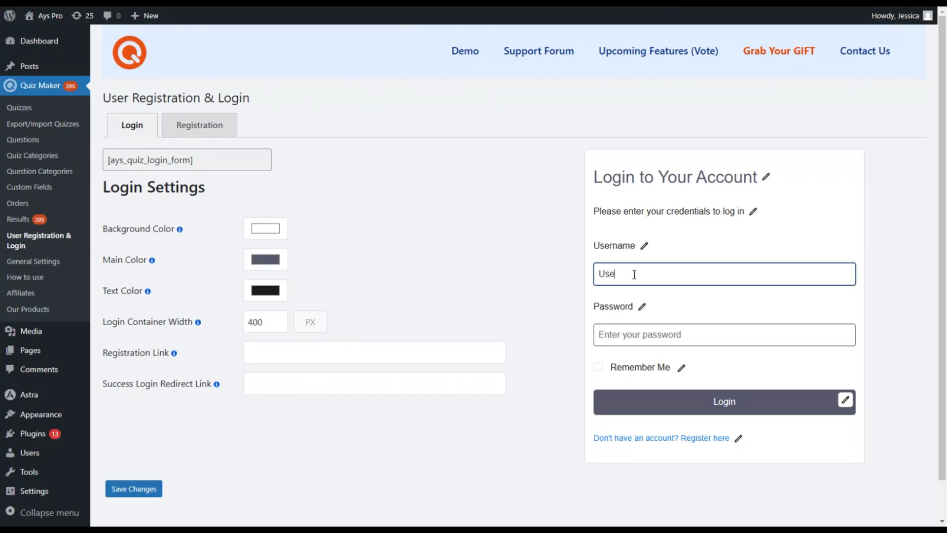
left_click(724, 334)
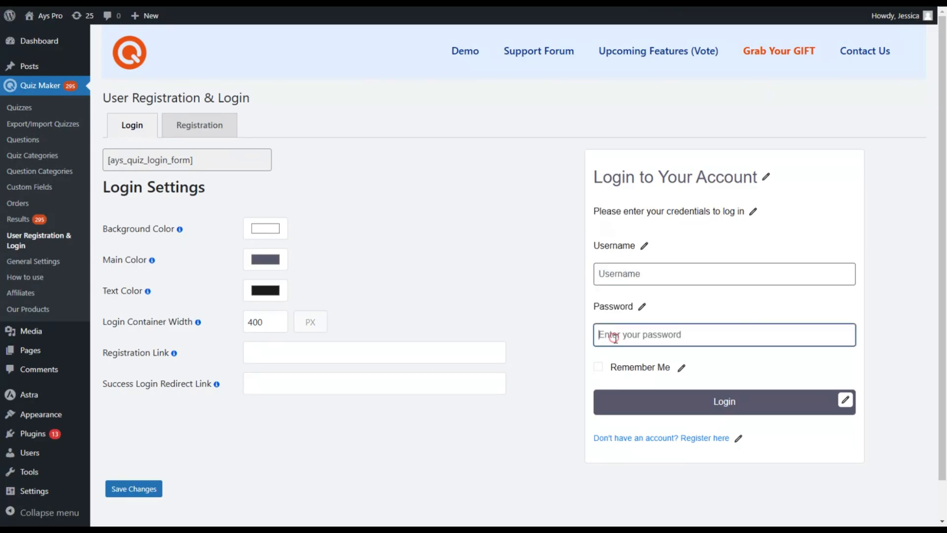
type("Password")
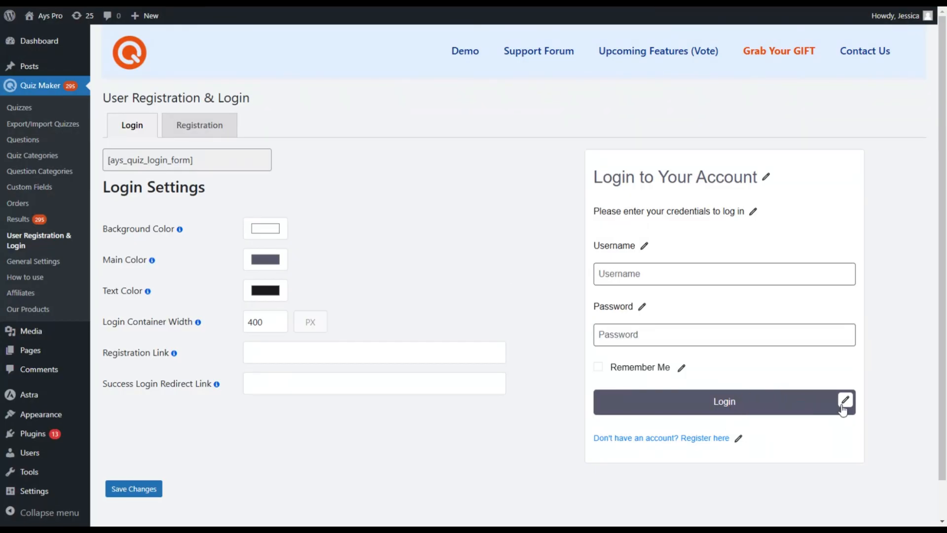
left_click(845, 401)
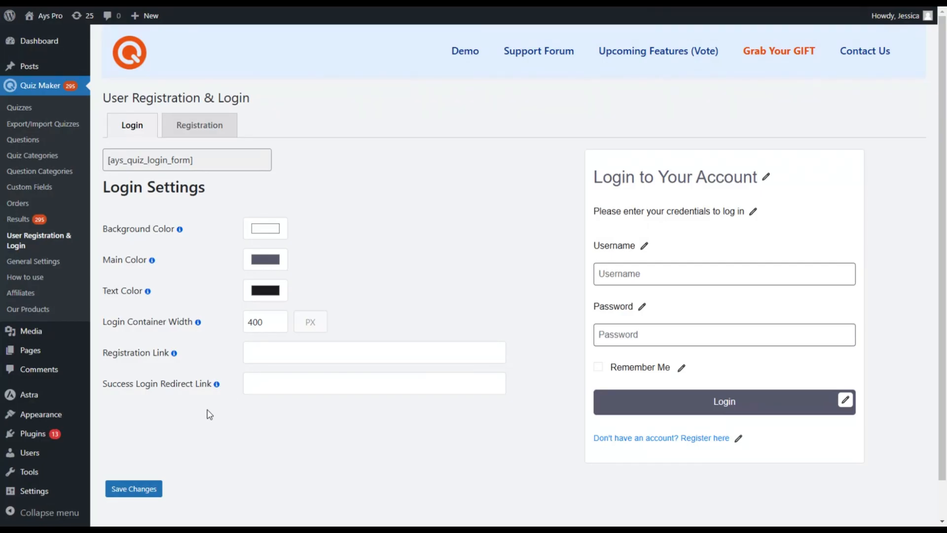
mouse_move(289, 296)
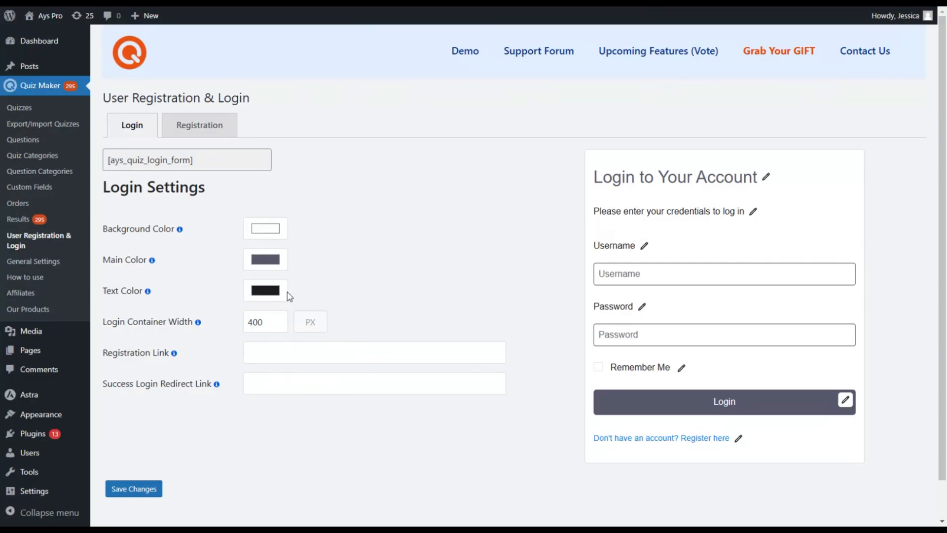
type("https://lessons.tt-soft.com/adhd-test/")
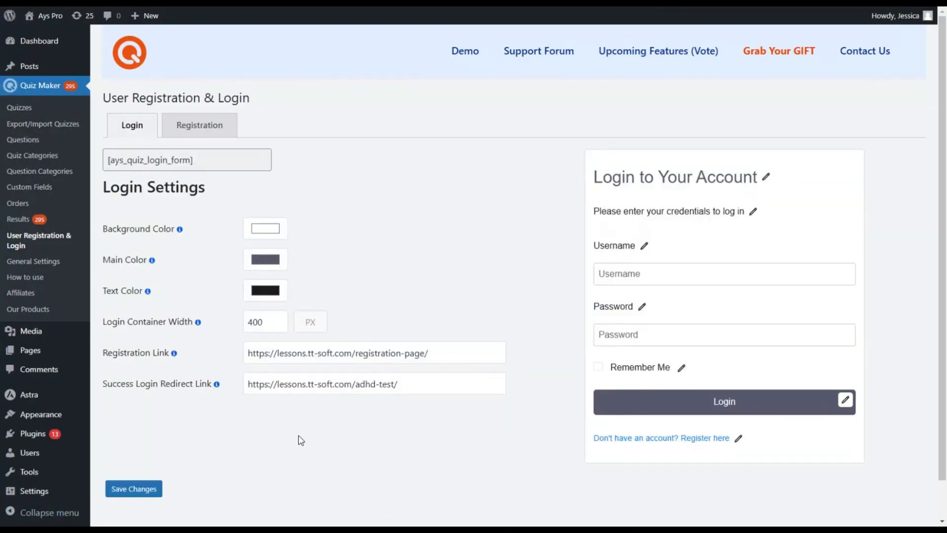
mouse_move(208, 196)
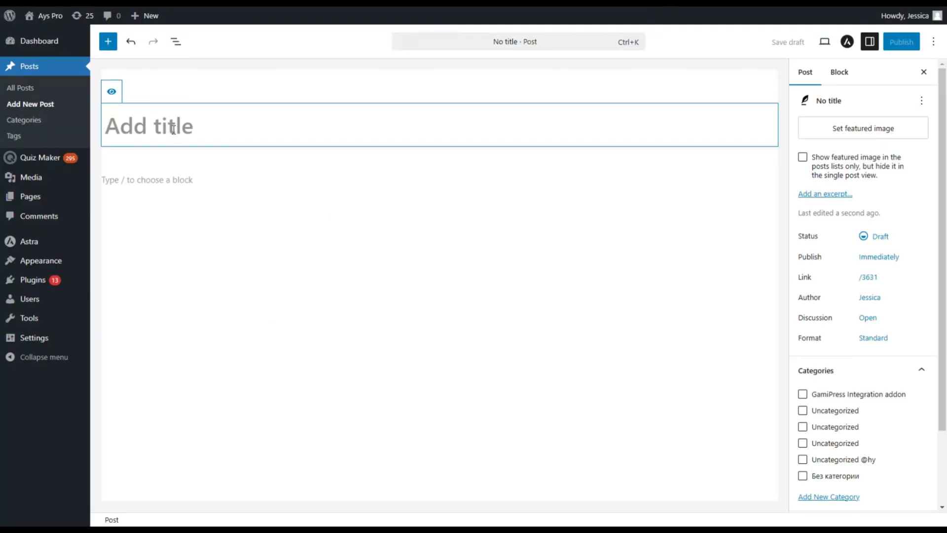
Step: Title the shortcode post 'Login Page' and publish it
type("Login Page")
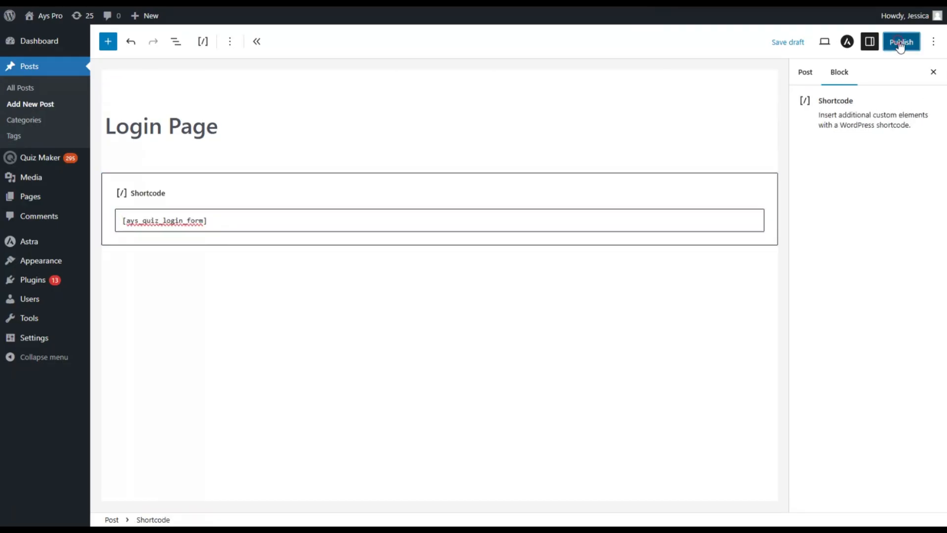
left_click(901, 41)
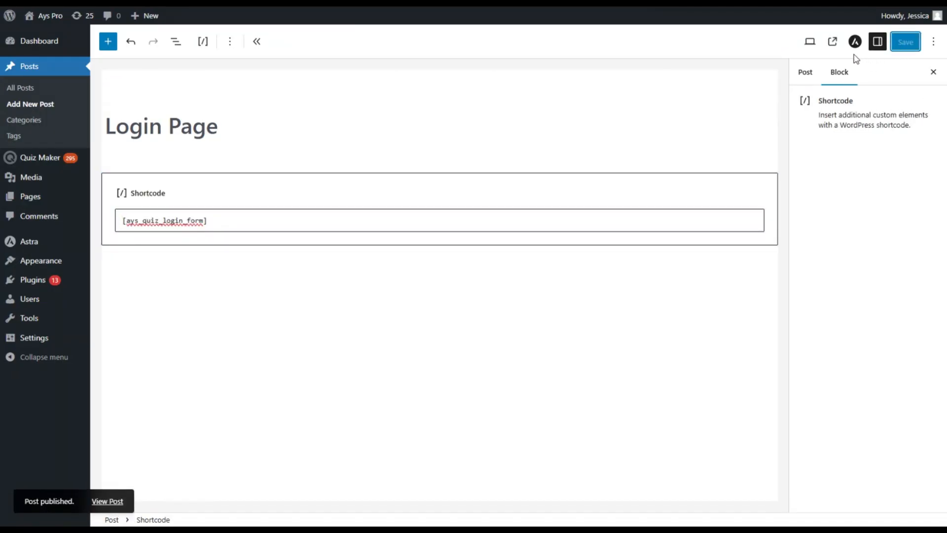
Step: View the live Login Page, follow 'Register here', then return via 'Login here'
left_click(107, 501)
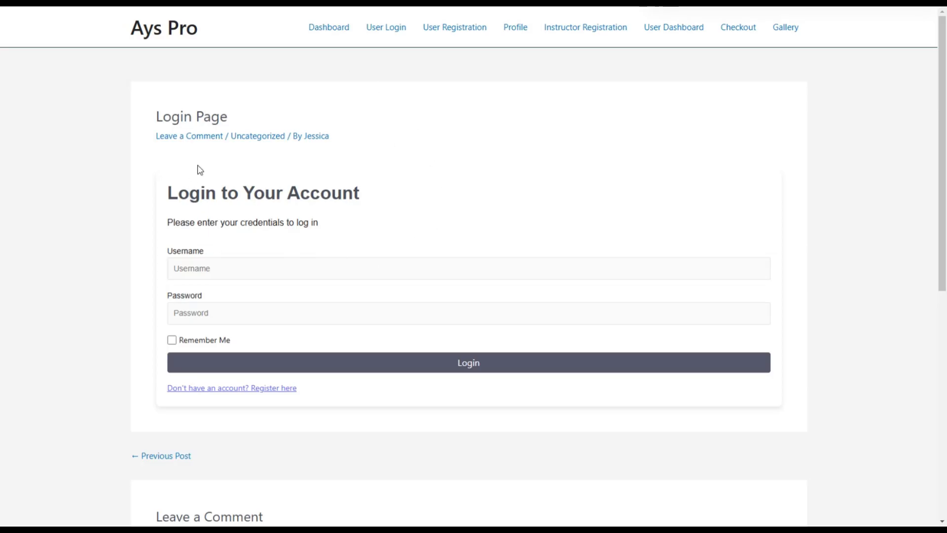
mouse_move(344, 211)
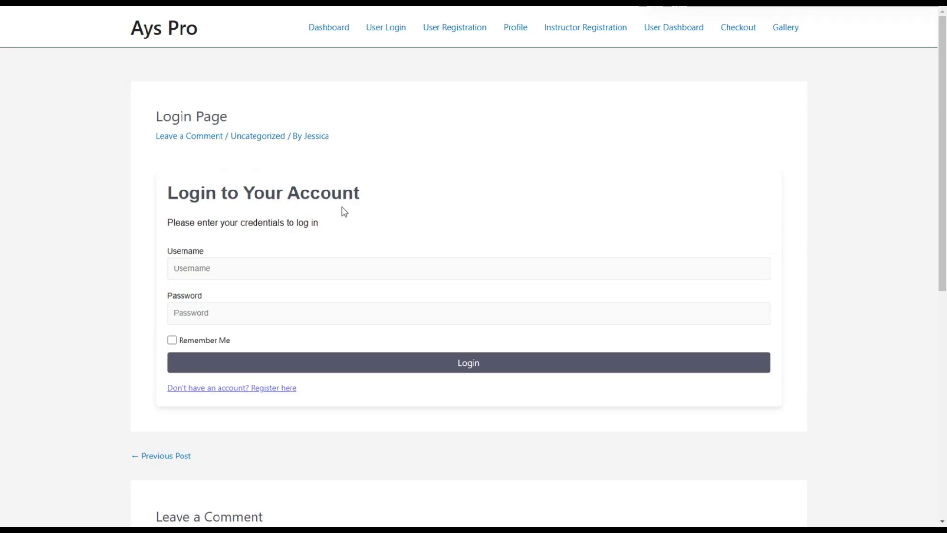
mouse_move(269, 149)
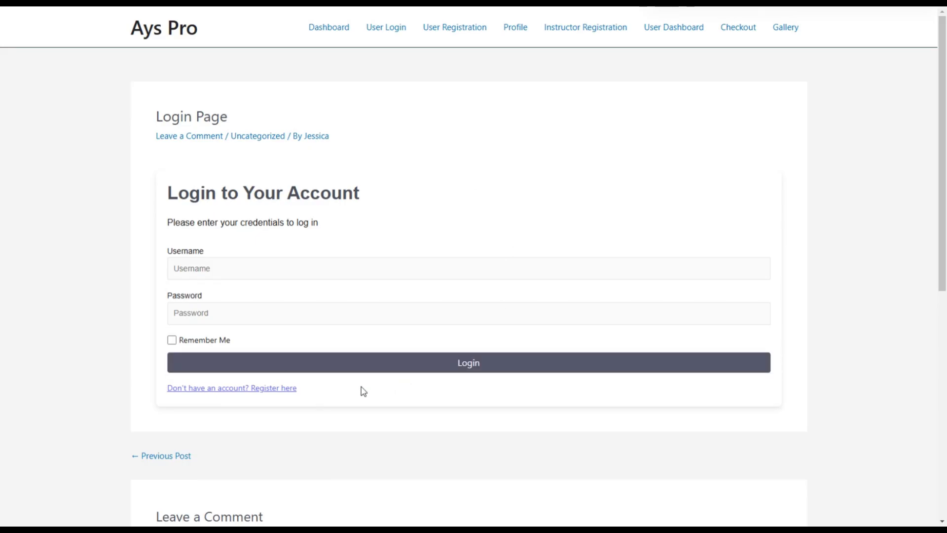
mouse_move(271, 396)
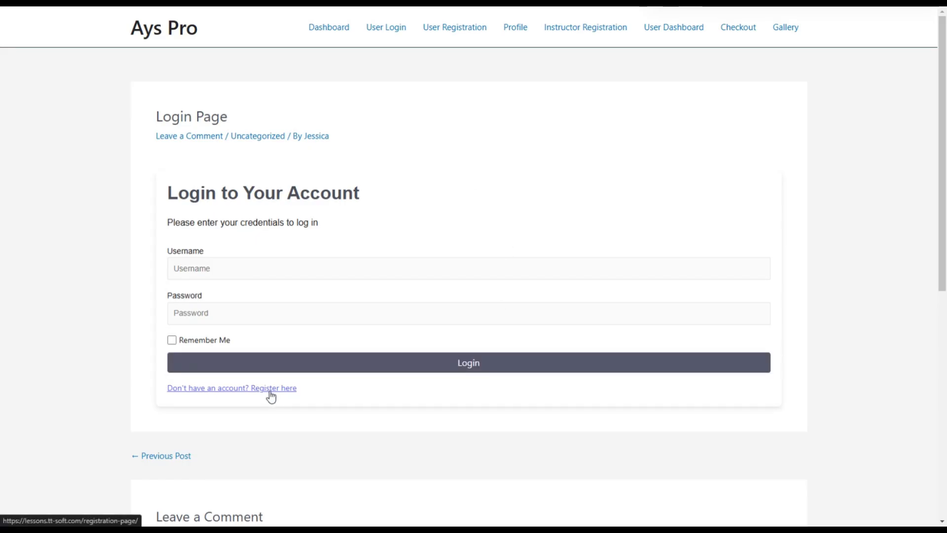
left_click(232, 388)
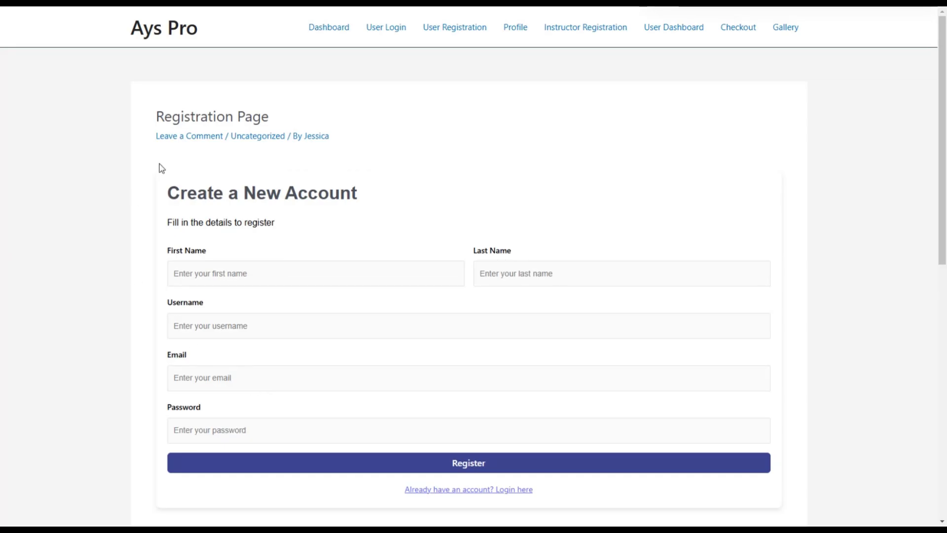
mouse_move(325, 344)
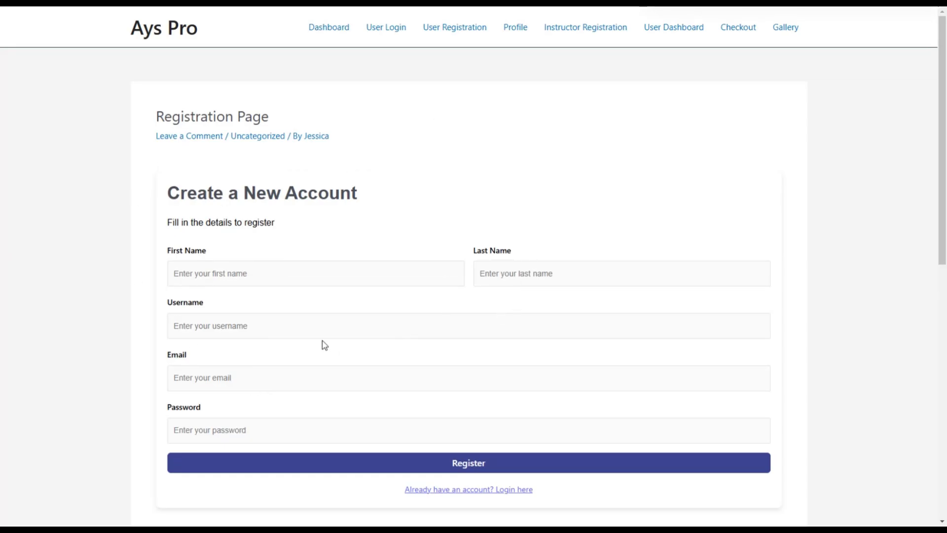
mouse_move(225, 233)
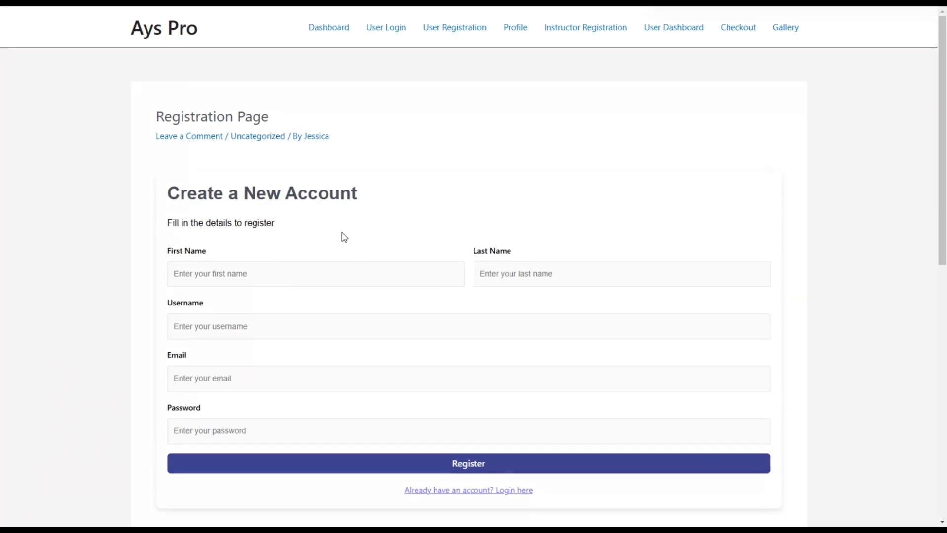
left_click(468, 490)
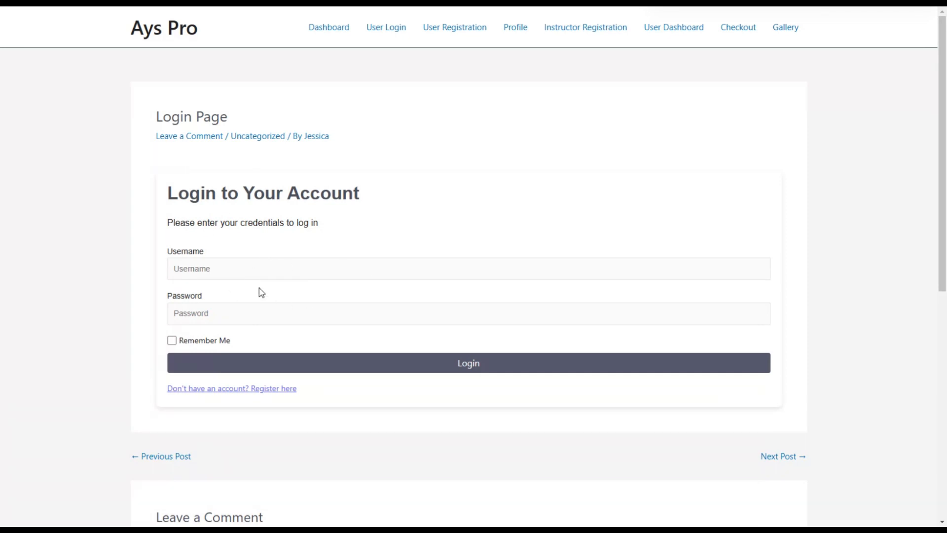
Step: Log in as Jesstestuser on the live login form, landing on the ADHD Test quiz
type("H")
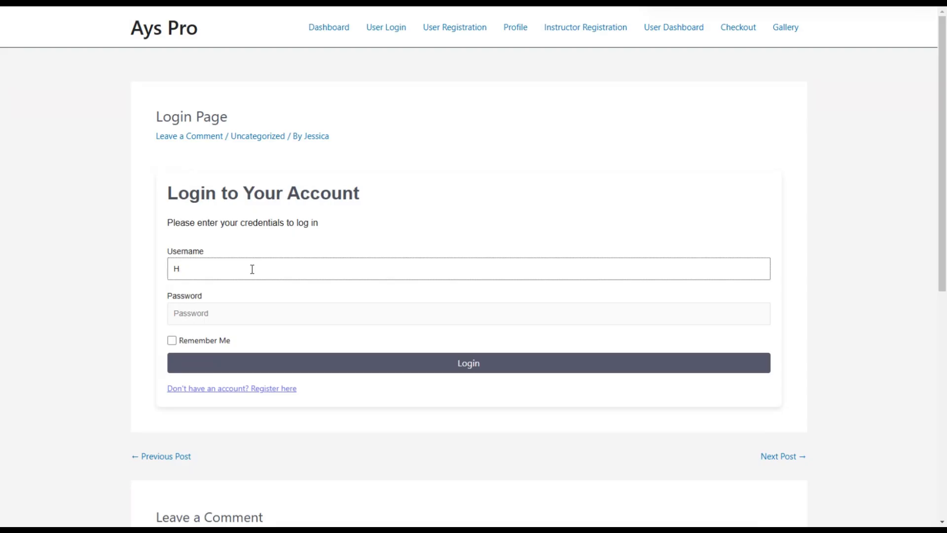
type("Jesstestuser")
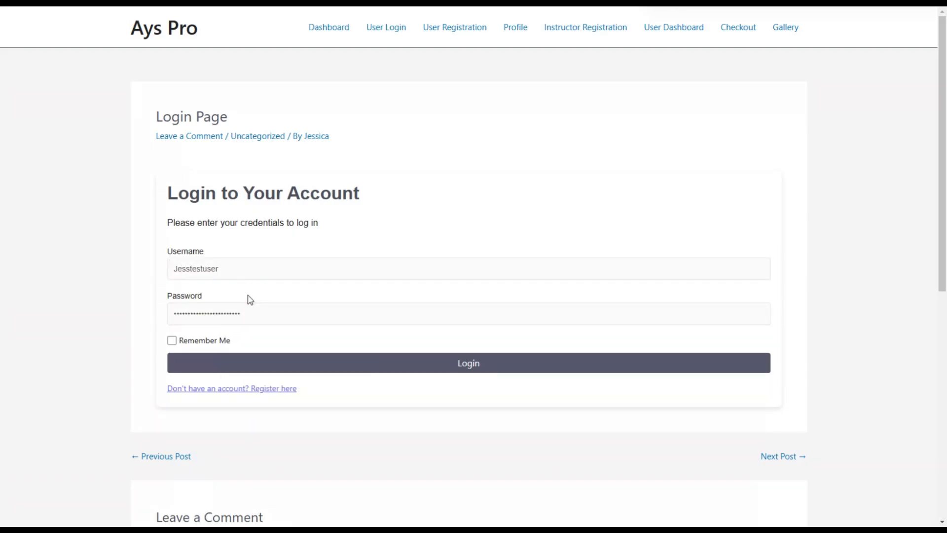
left_click(467, 362)
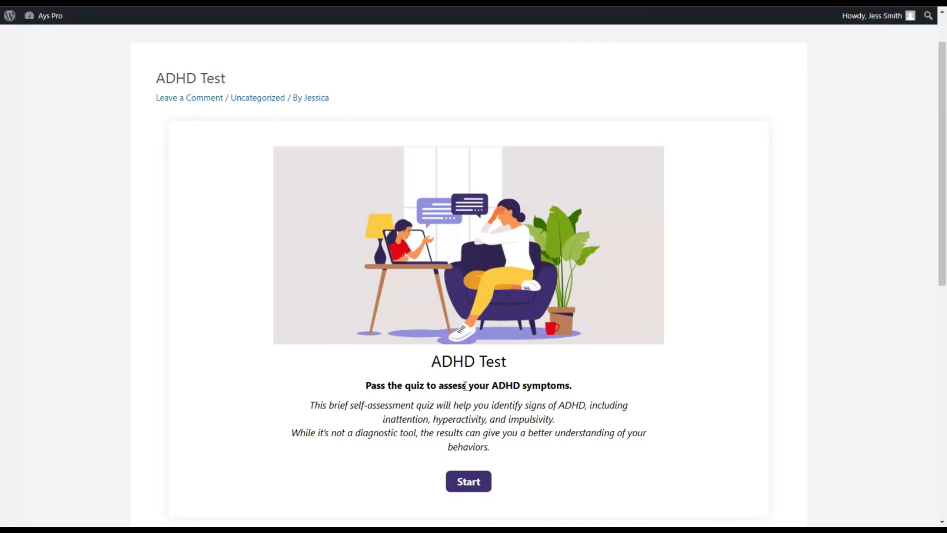
mouse_move(454, 207)
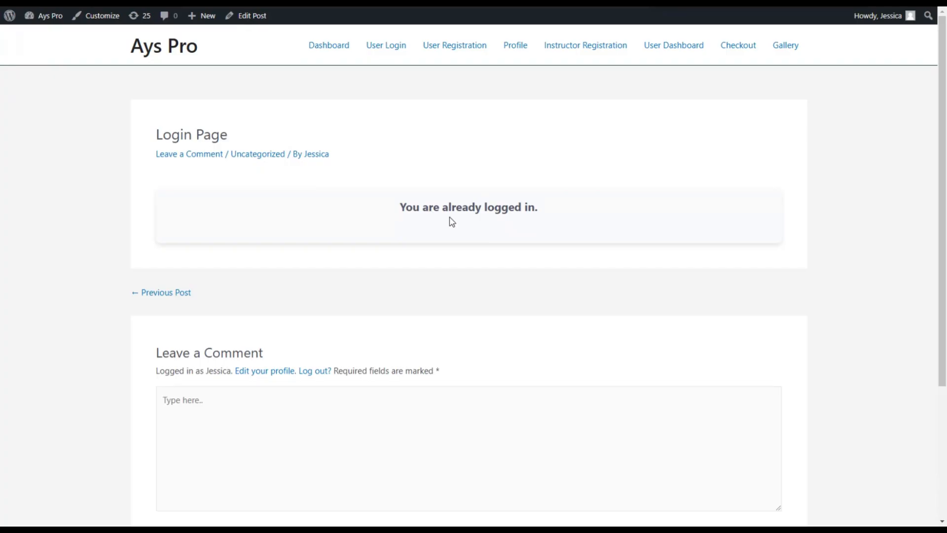
mouse_move(391, 234)
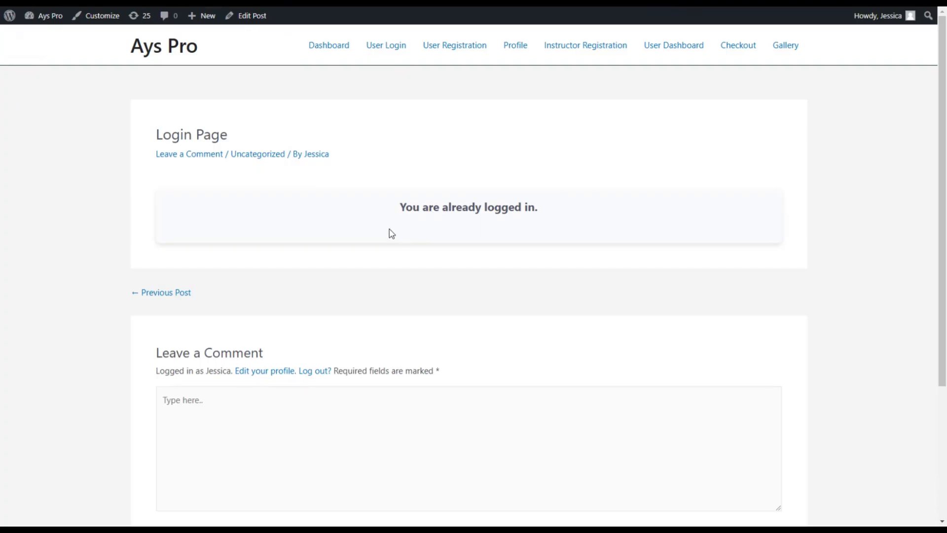
mouse_move(428, 248)
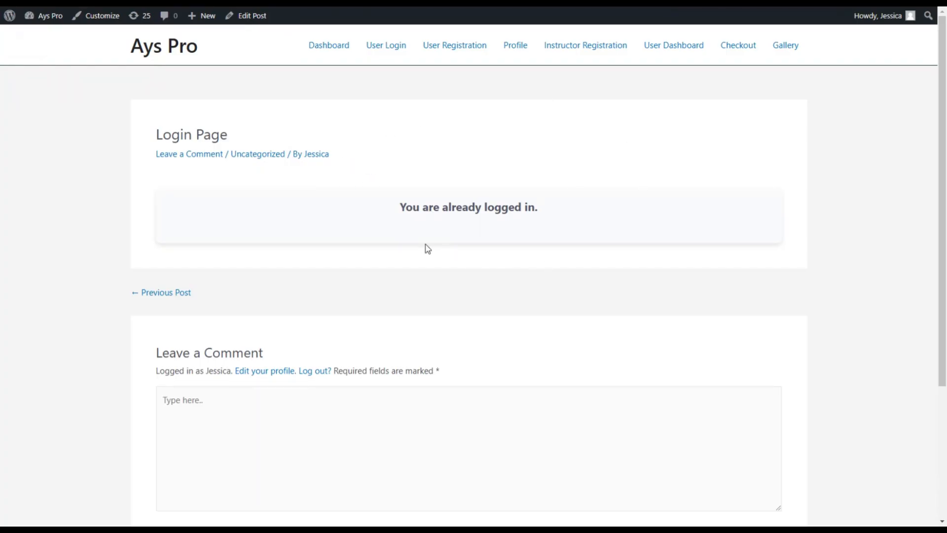
mouse_move(354, 200)
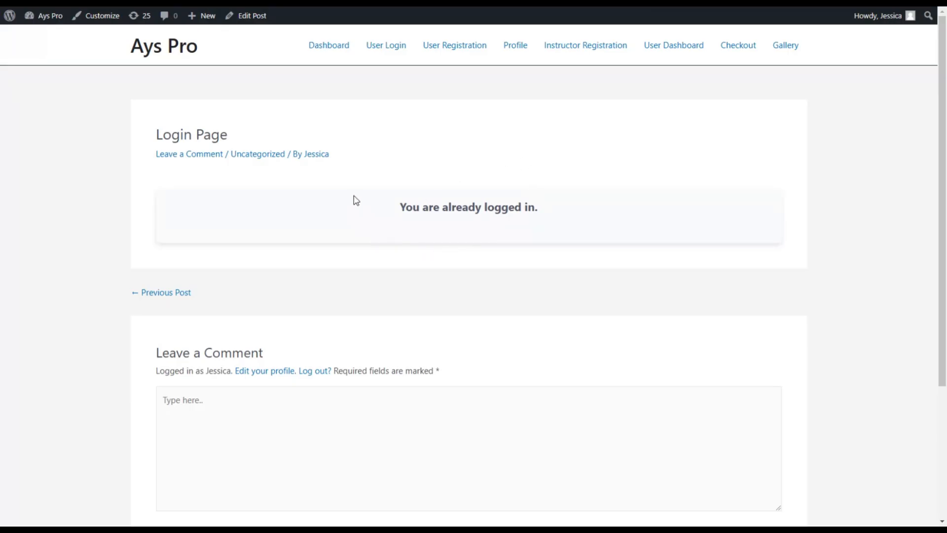
mouse_move(494, 222)
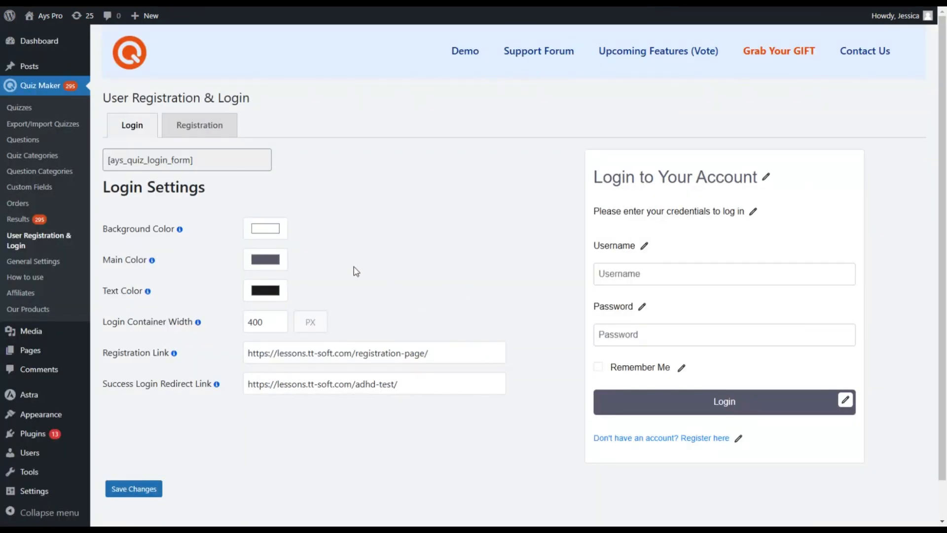
Step: Switch to the Registration tab and scroll through its form settings
left_click(200, 125)
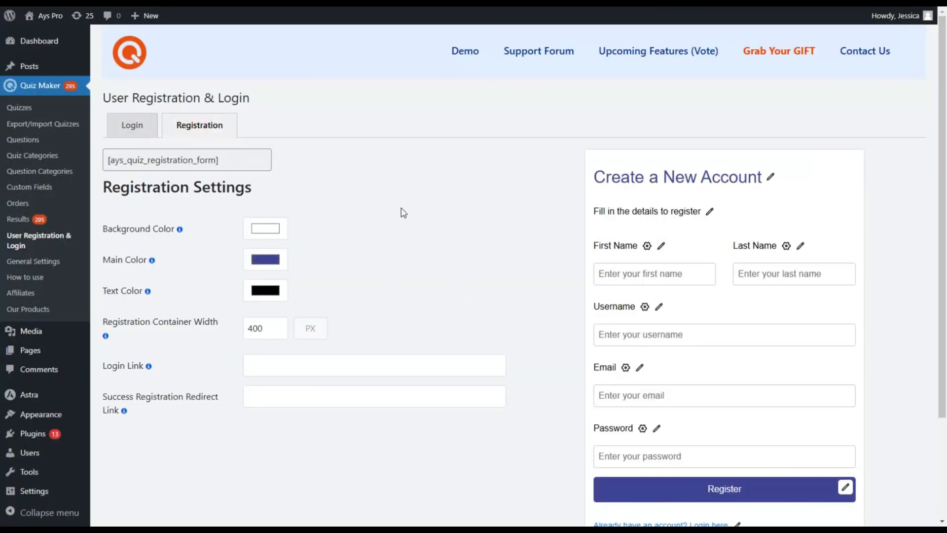
scroll("down", 3)
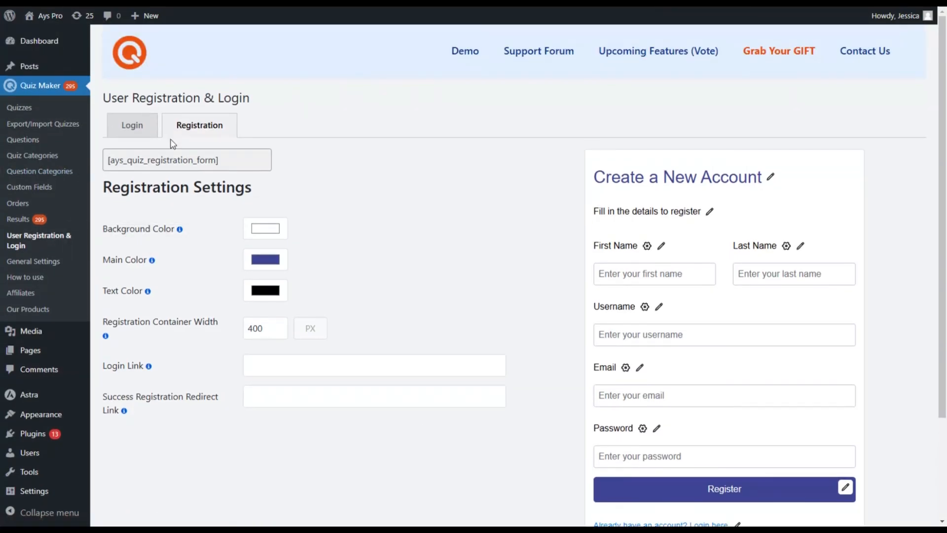
mouse_move(206, 146)
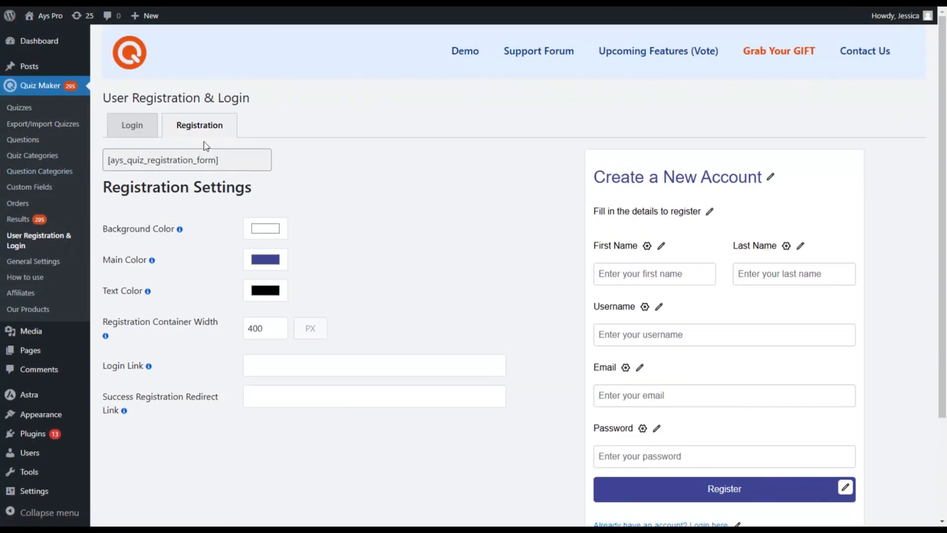
mouse_move(331, 237)
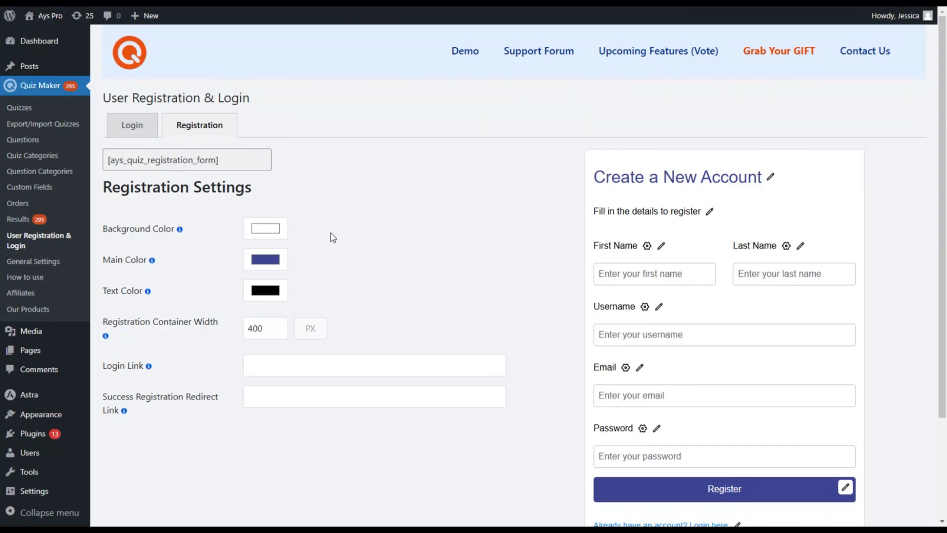
scroll("down", 3)
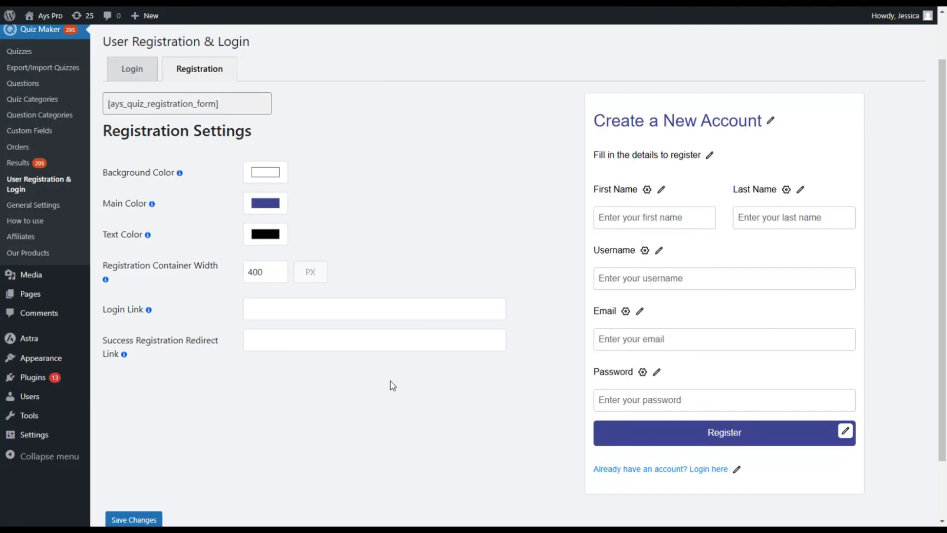
mouse_move(230, 370)
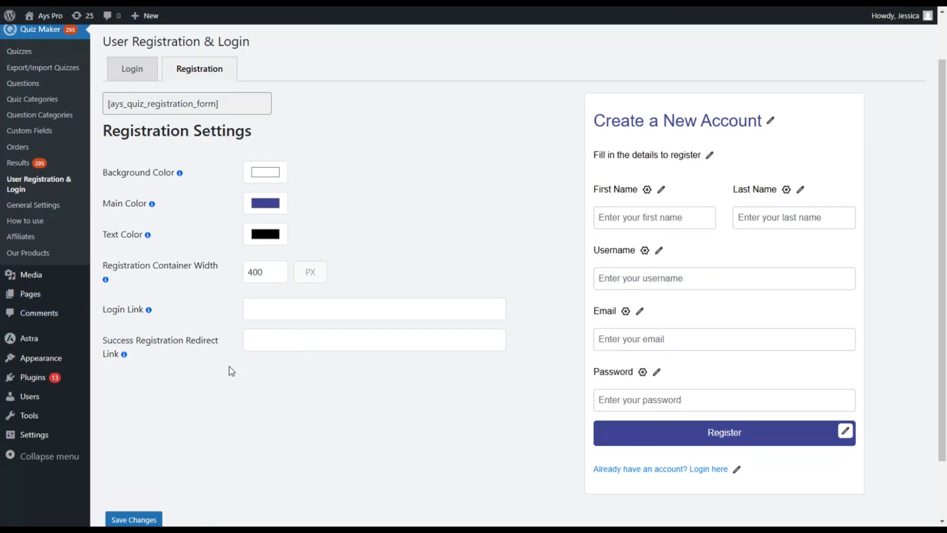
mouse_move(135, 382)
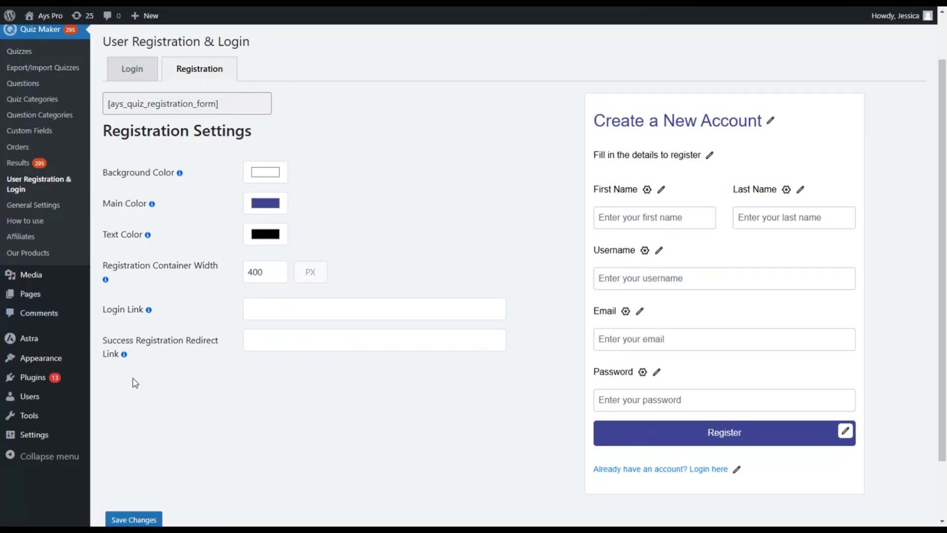
mouse_move(355, 409)
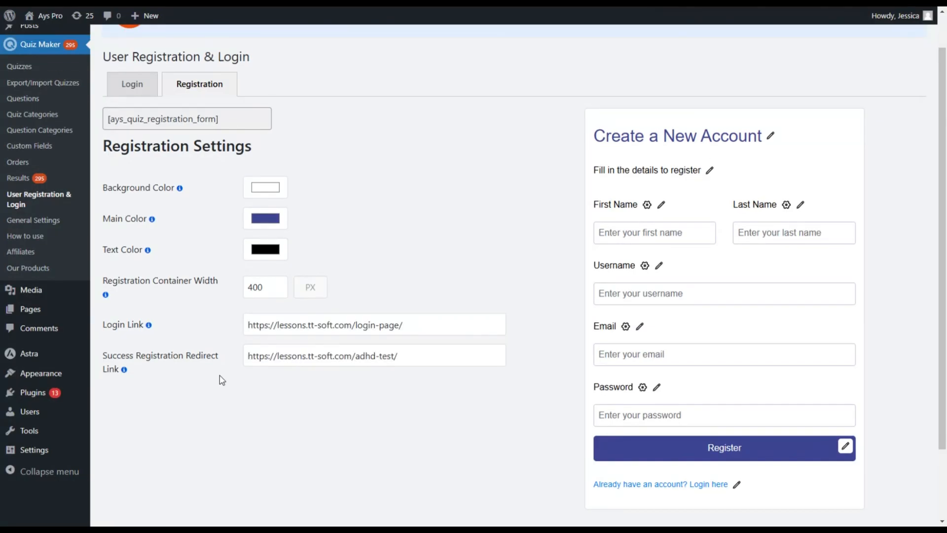
mouse_move(384, 342)
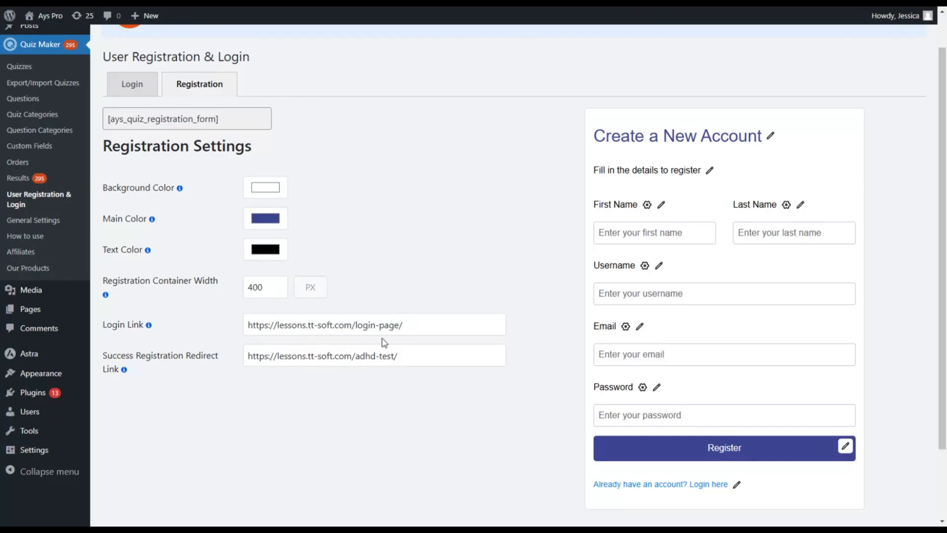
mouse_move(118, 321)
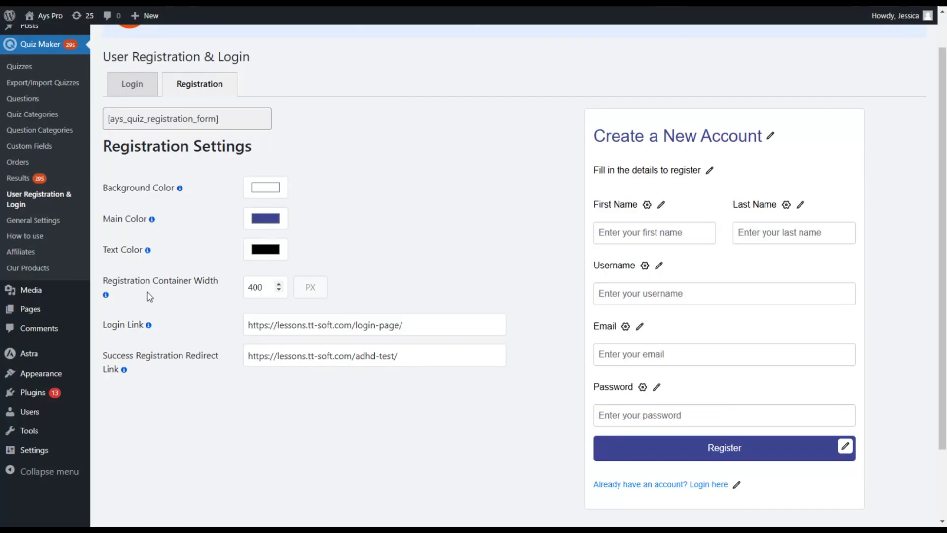
mouse_move(161, 295)
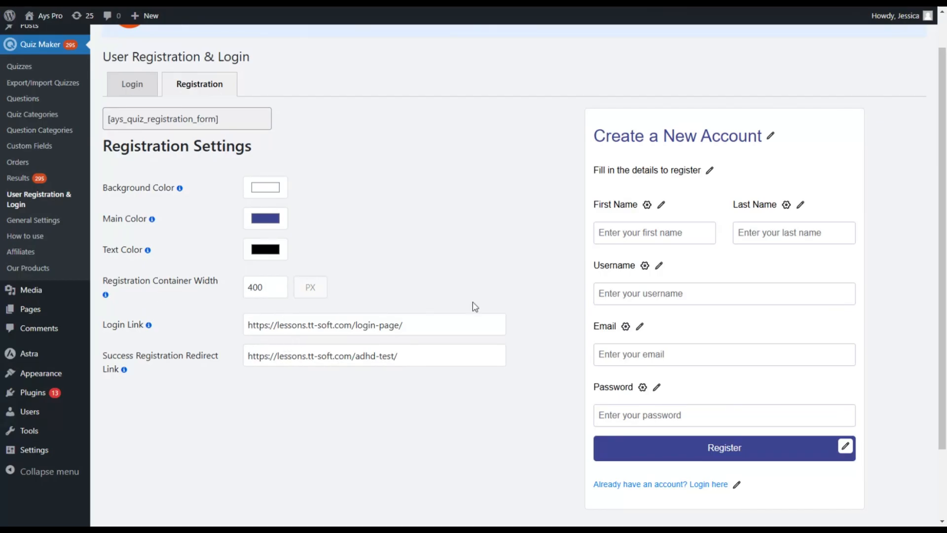
mouse_move(453, 382)
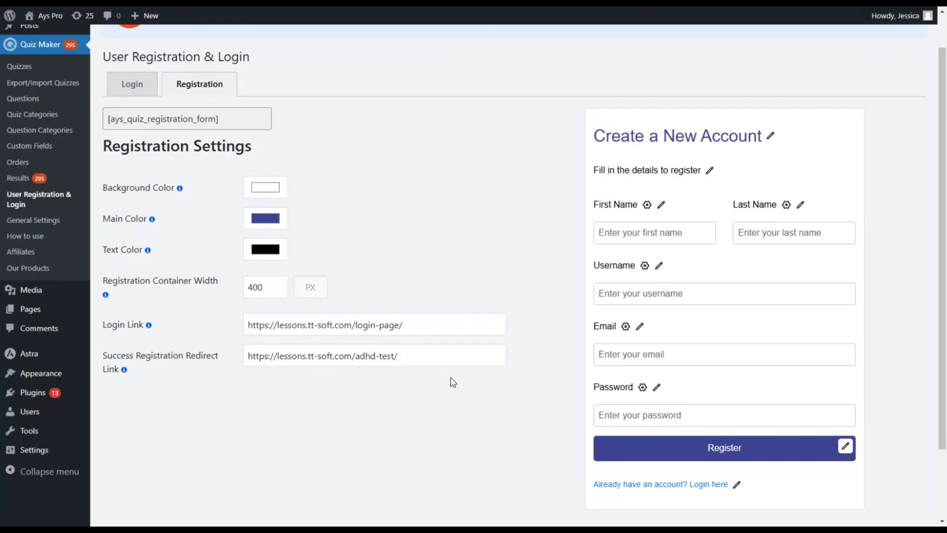
Step: Scroll down and back up through the registration settings page
scroll("down", 3)
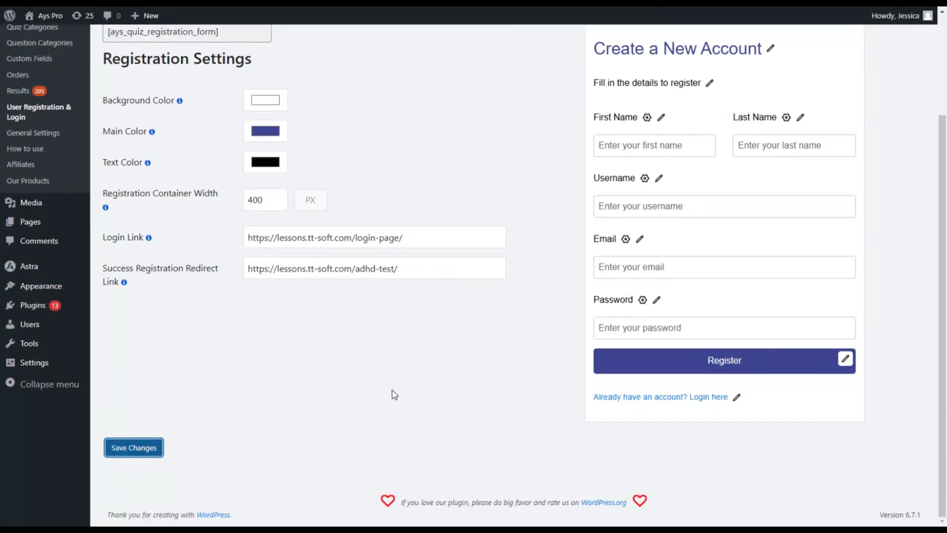
scroll("up", 3)
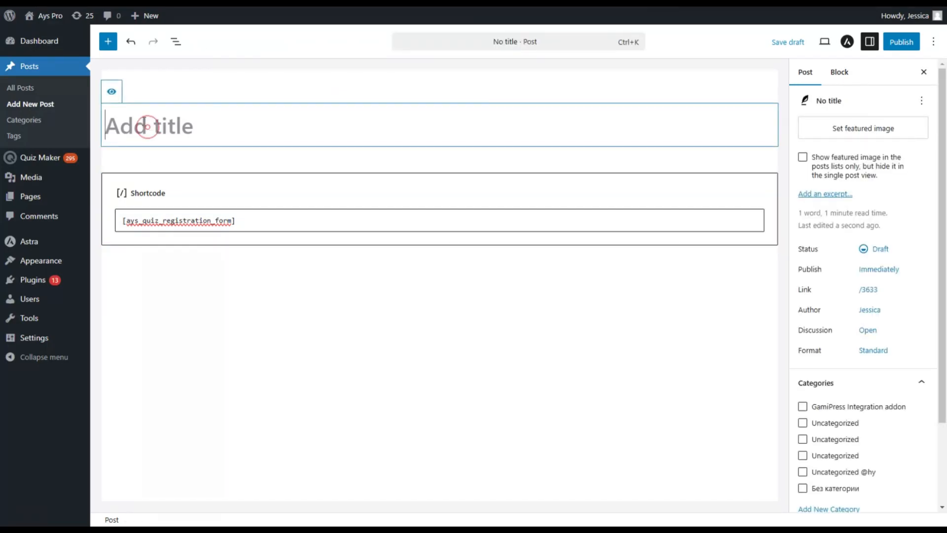
Step: Publish the shortcode post under the title 'Registration Page'
type("re")
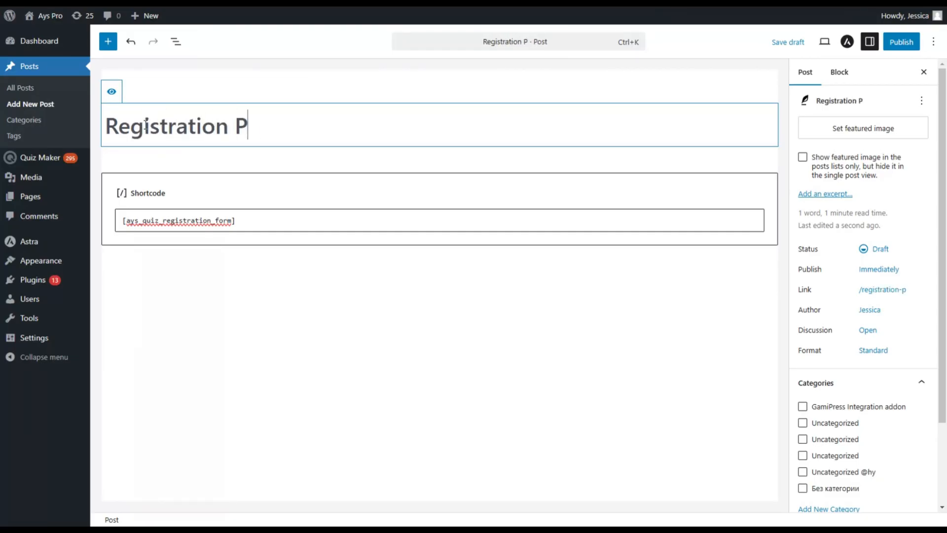
type("age")
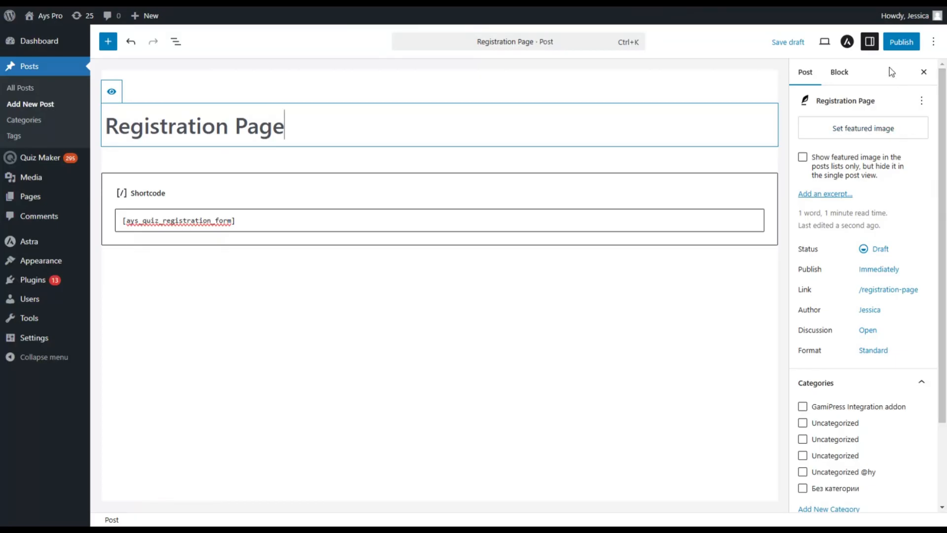
left_click(901, 41)
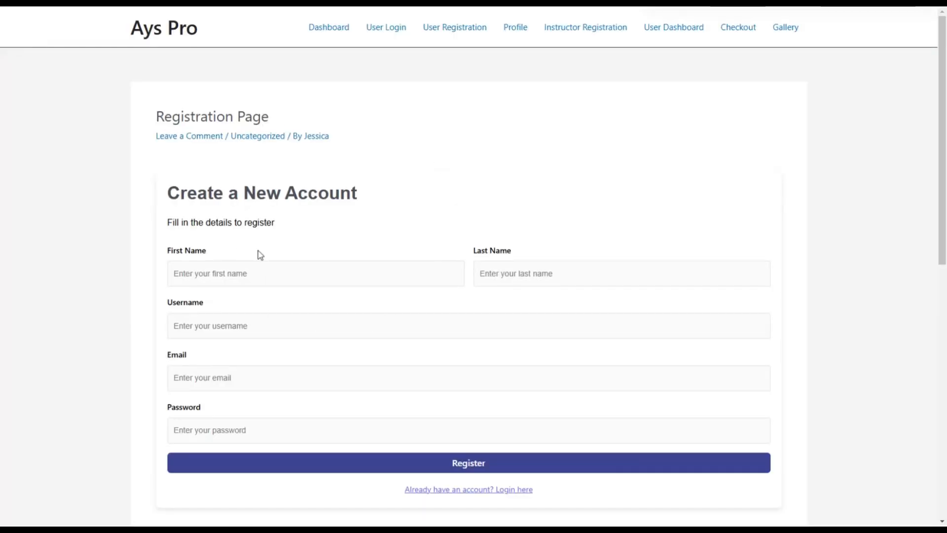
mouse_move(307, 306)
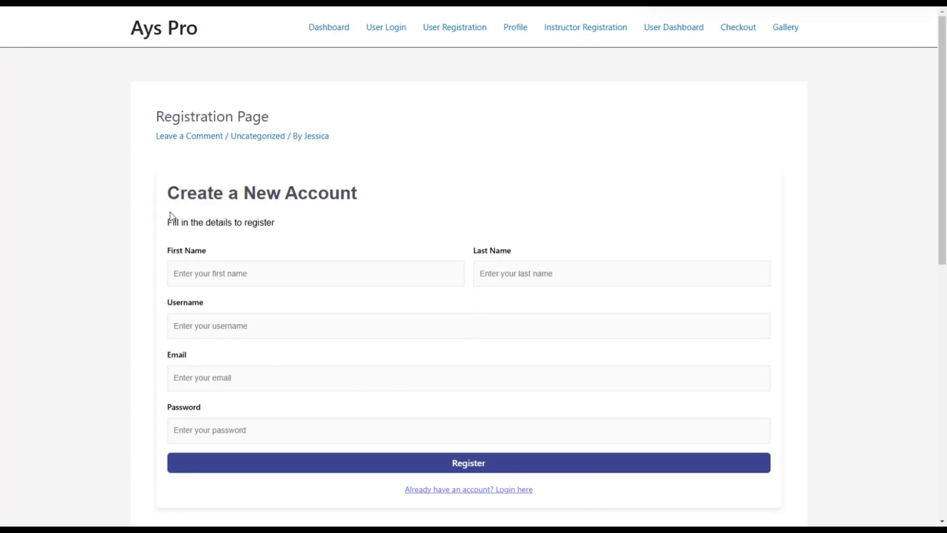
mouse_move(356, 413)
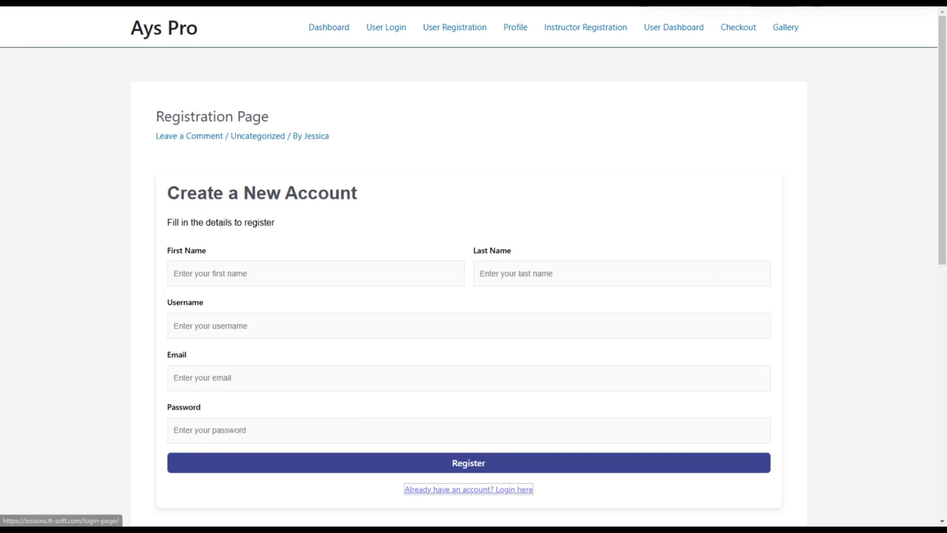
left_click(468, 489)
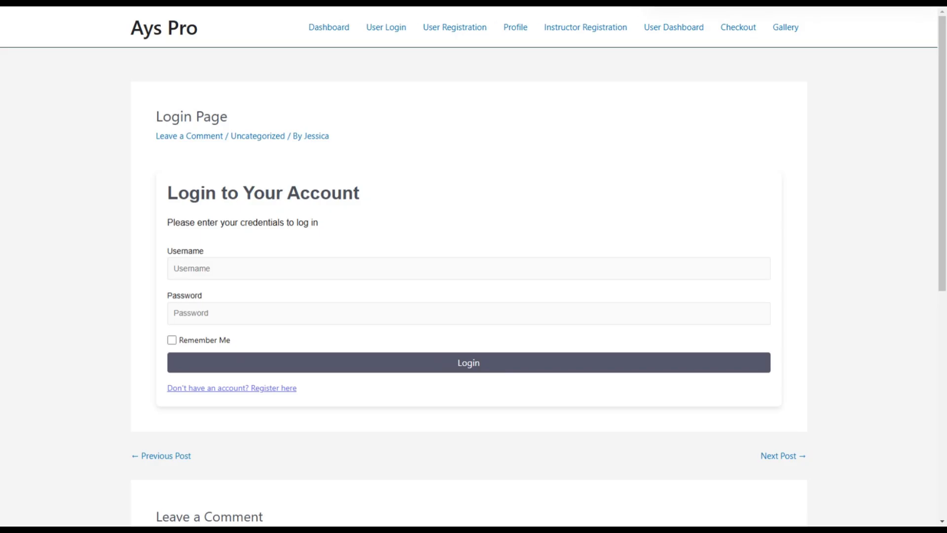
left_click(231, 387)
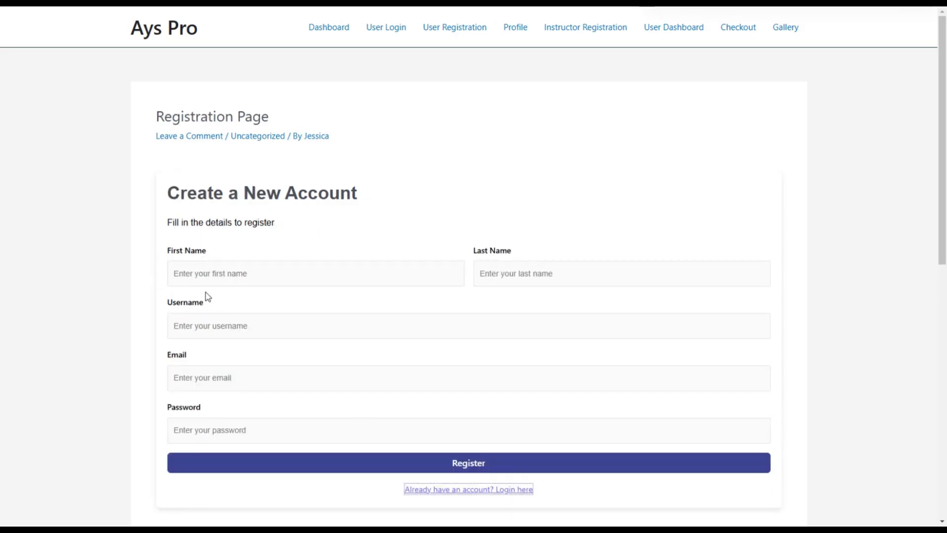
mouse_move(597, 500)
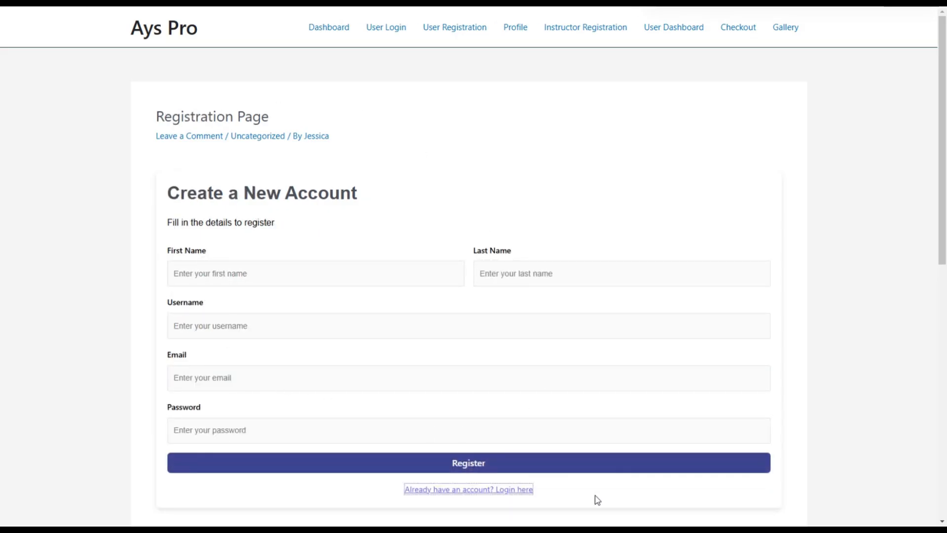
type("Smith")
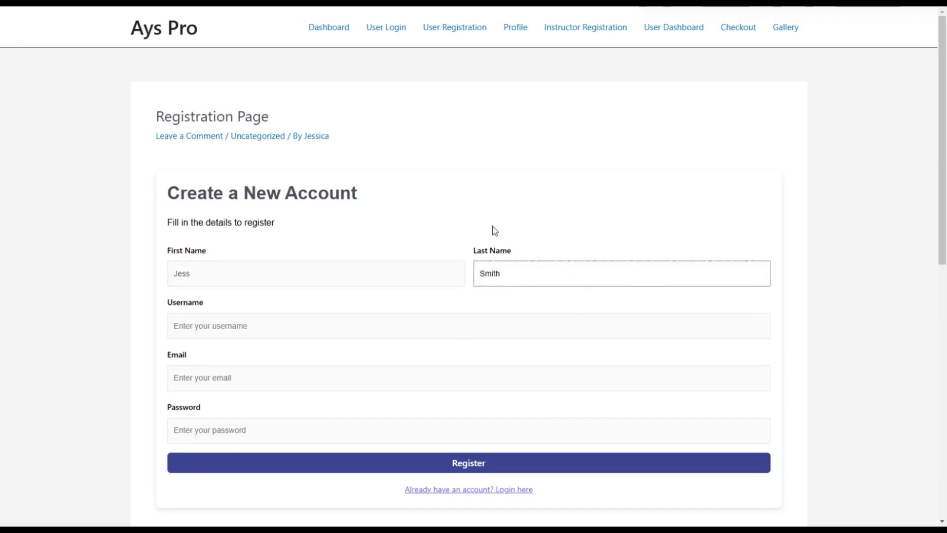
type("Jesstestuser")
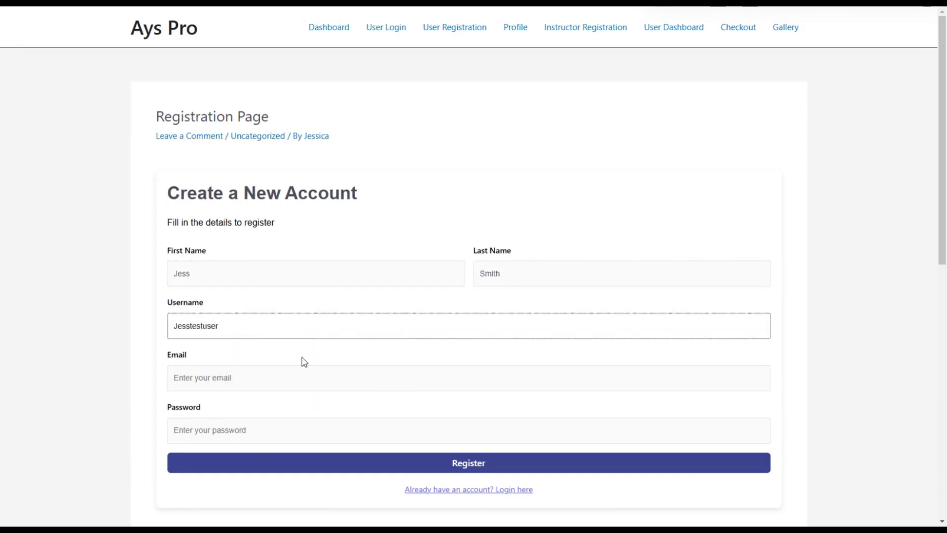
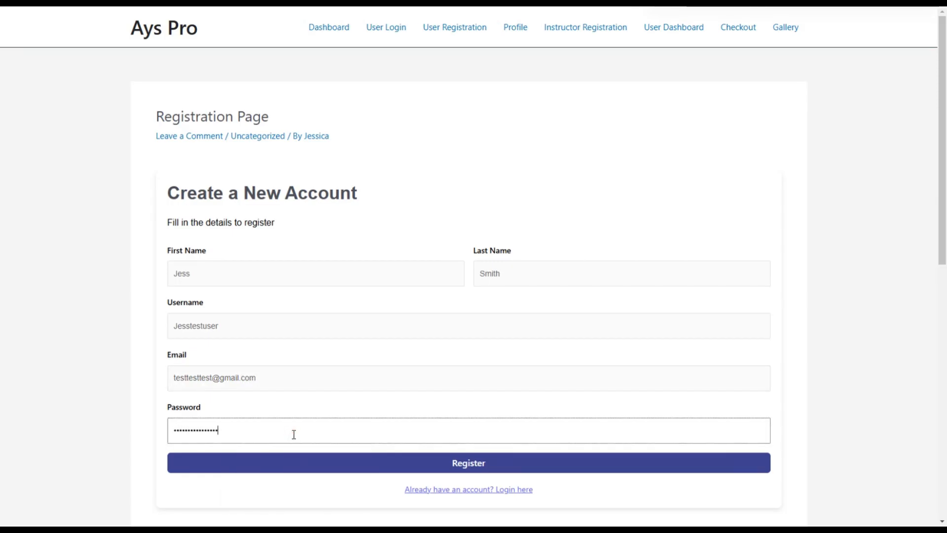
left_click(468, 463)
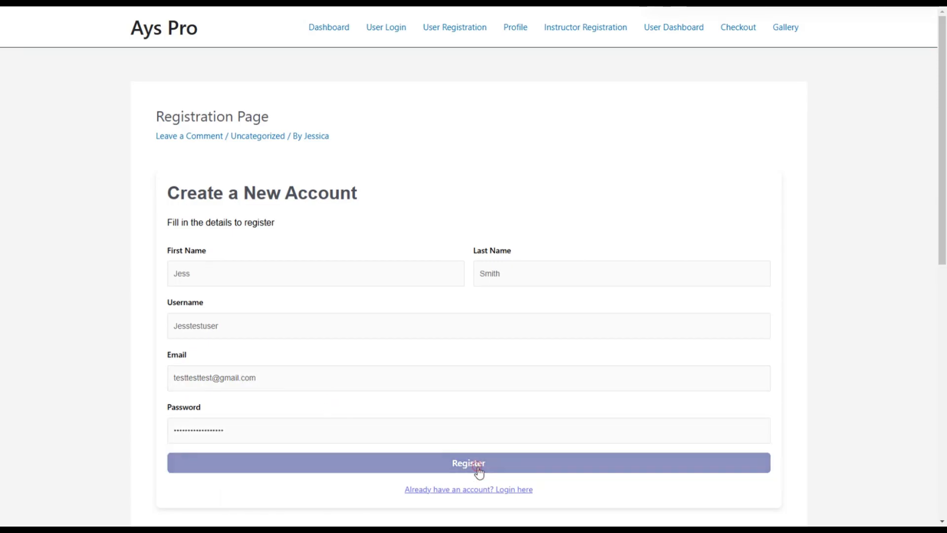
left_click(468, 463)
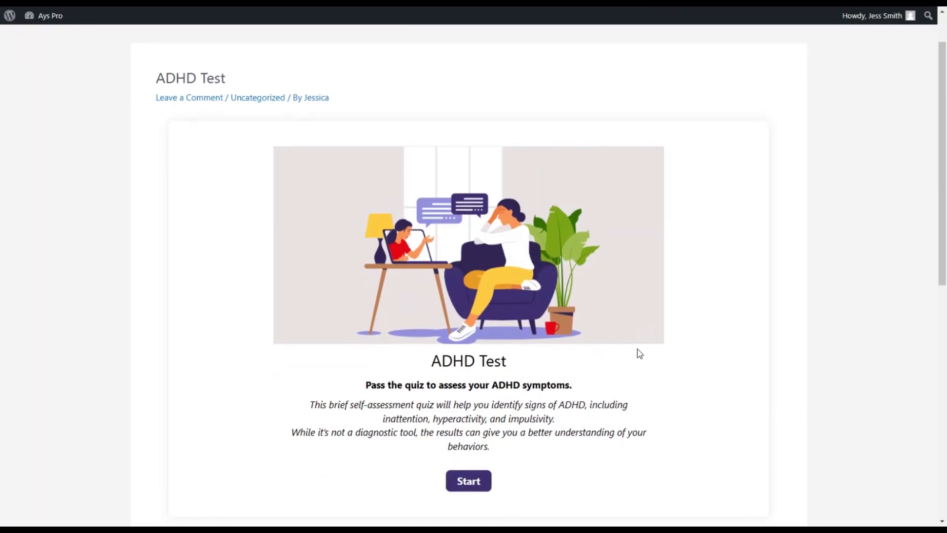
mouse_move(533, 248)
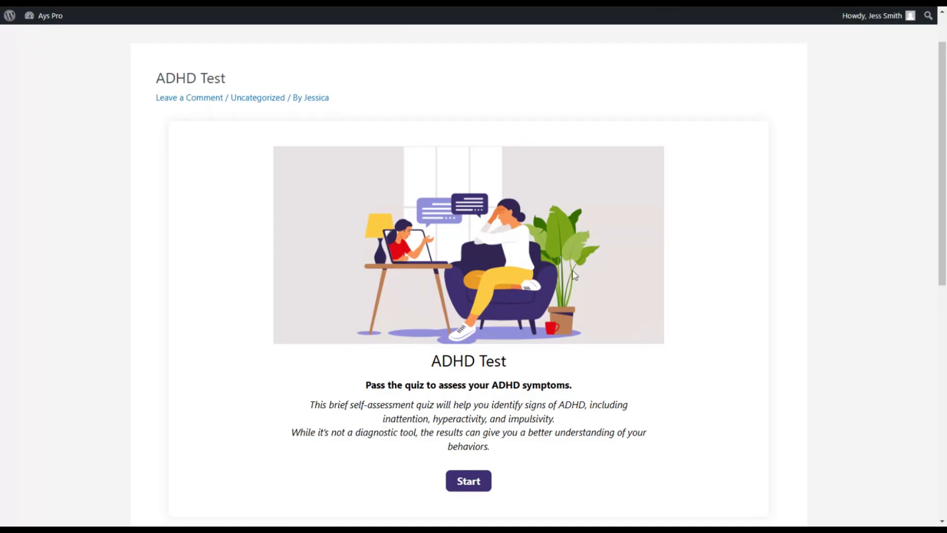
Step: Start the ADHD Test, answer question 1 with Never, and advance to question 2
scroll("down", 3)
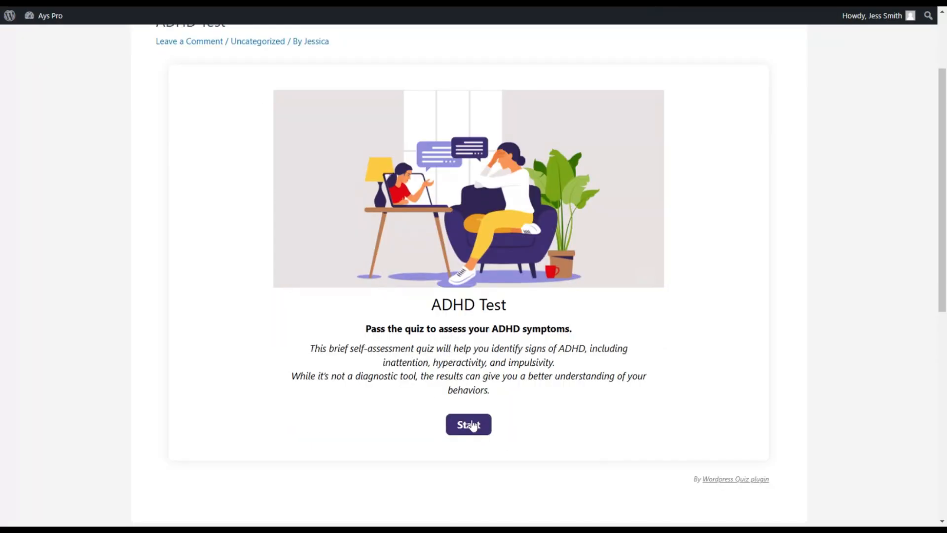
left_click(468, 424)
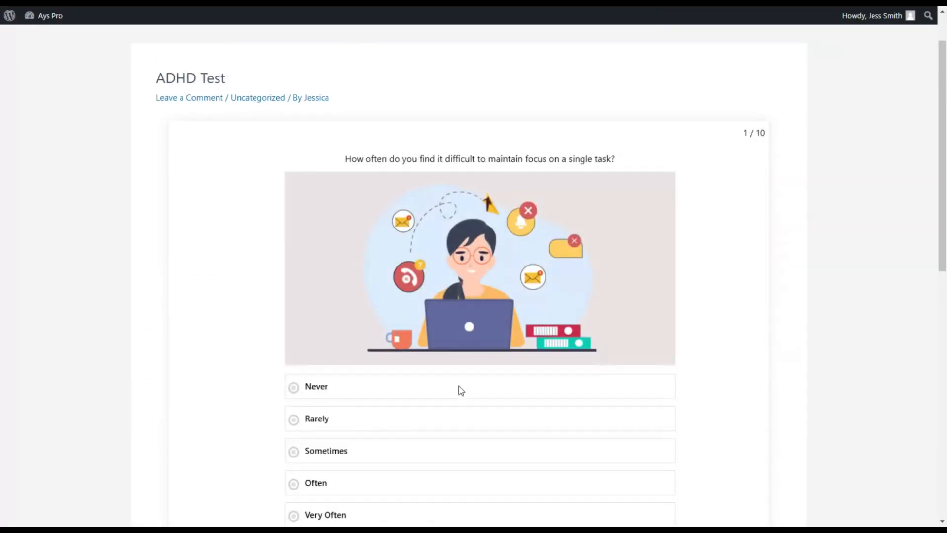
left_click(316, 386)
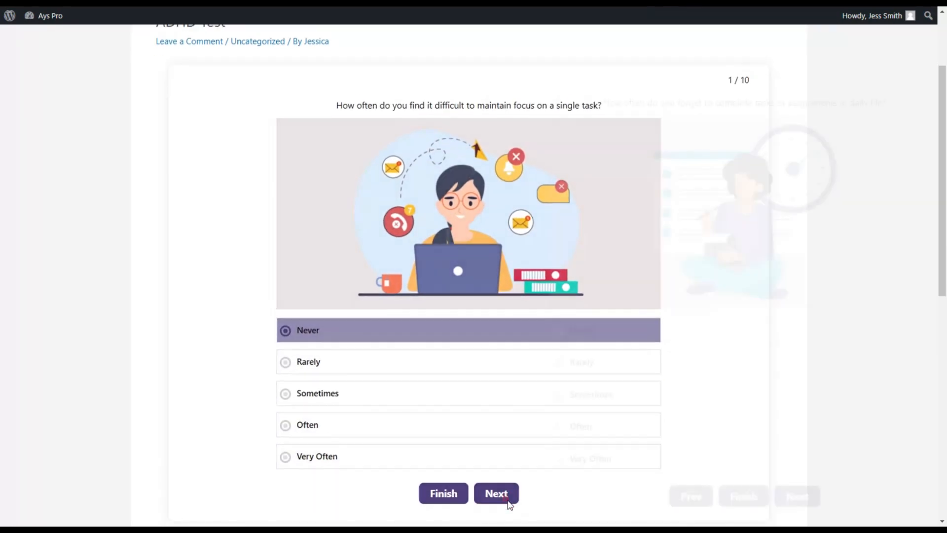
left_click(496, 492)
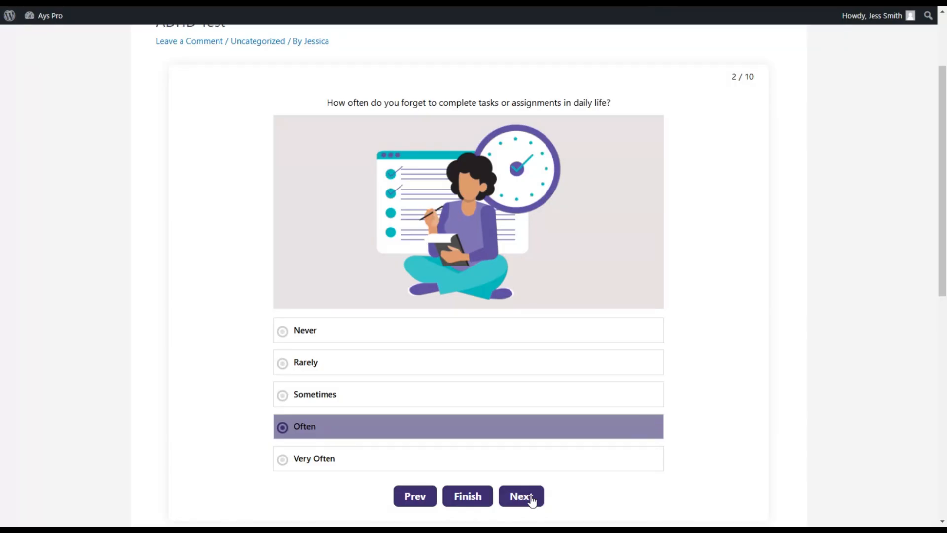
mouse_move(571, 471)
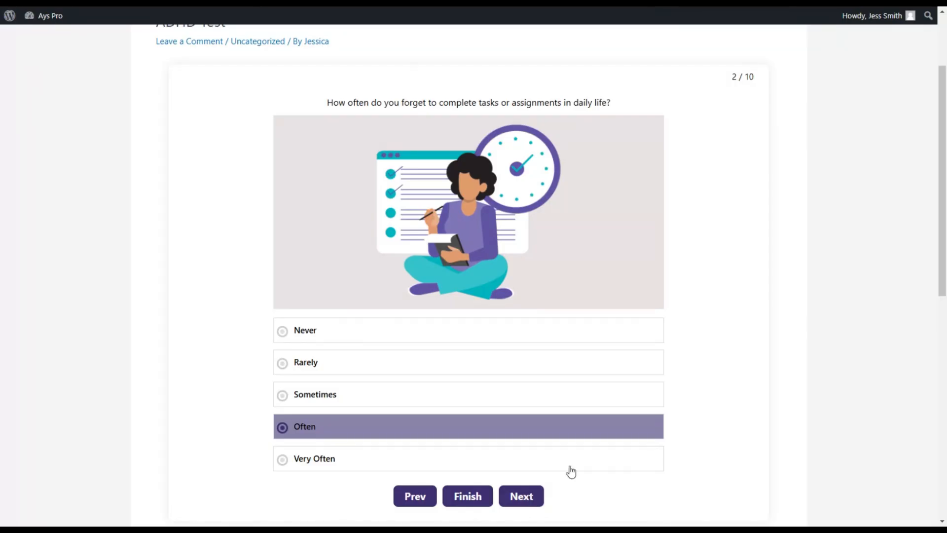
mouse_move(625, 487)
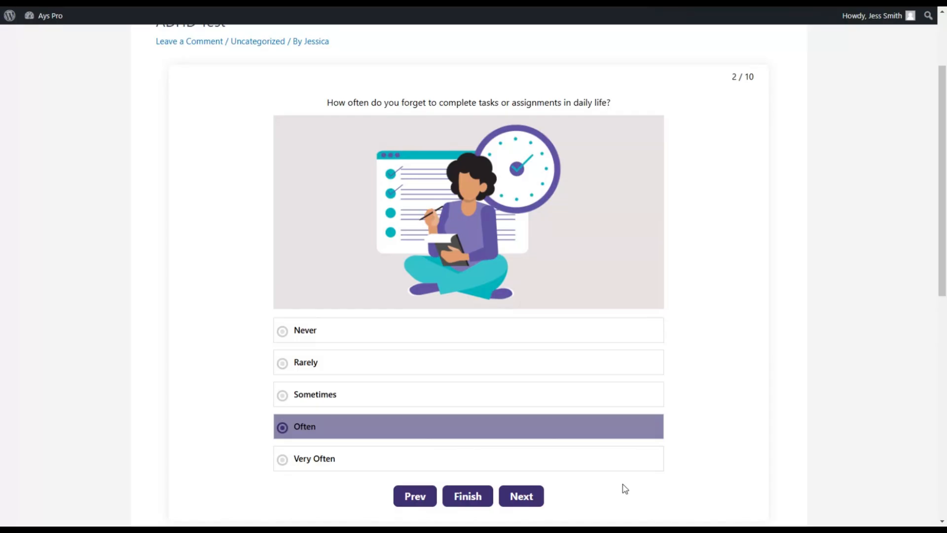